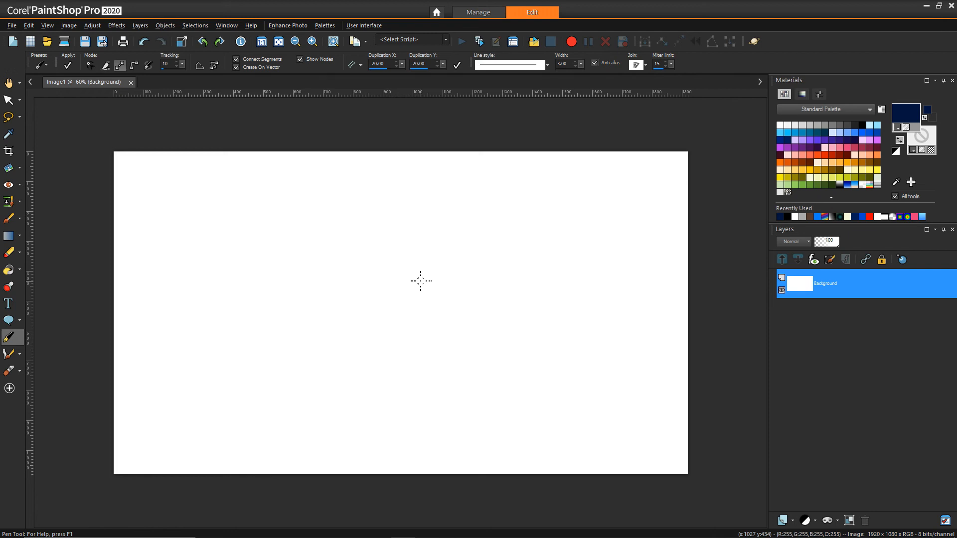
mouse_move(359, 237)
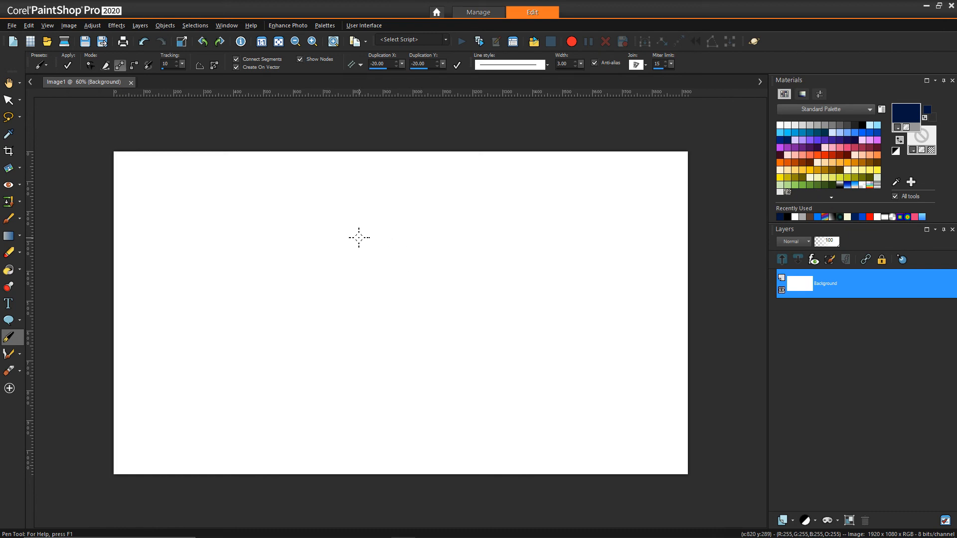
mouse_move(252, 197)
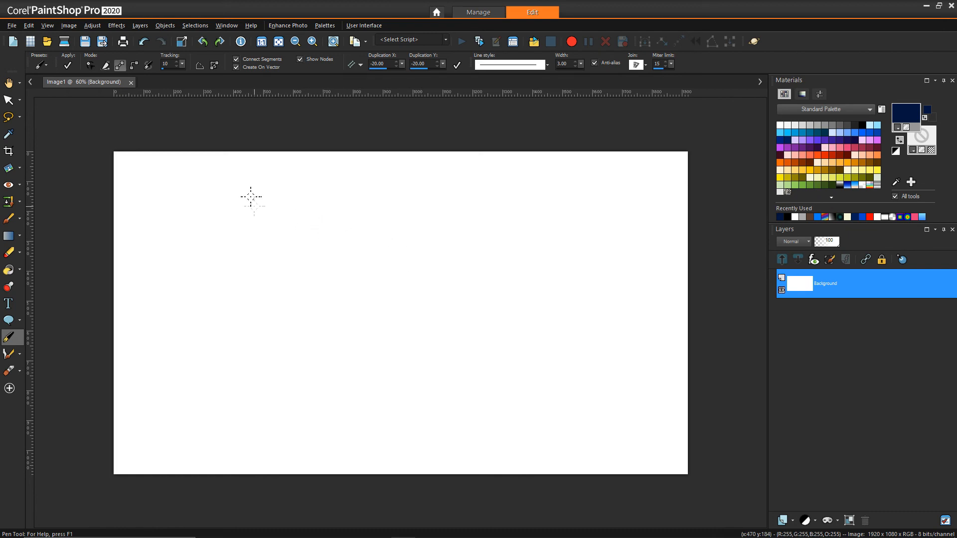
mouse_move(200, 64)
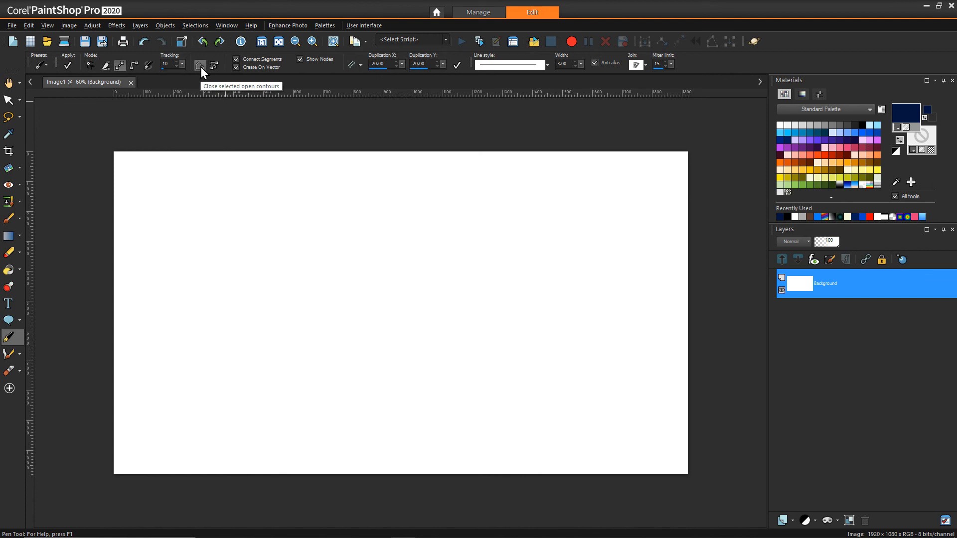
mouse_move(237, 142)
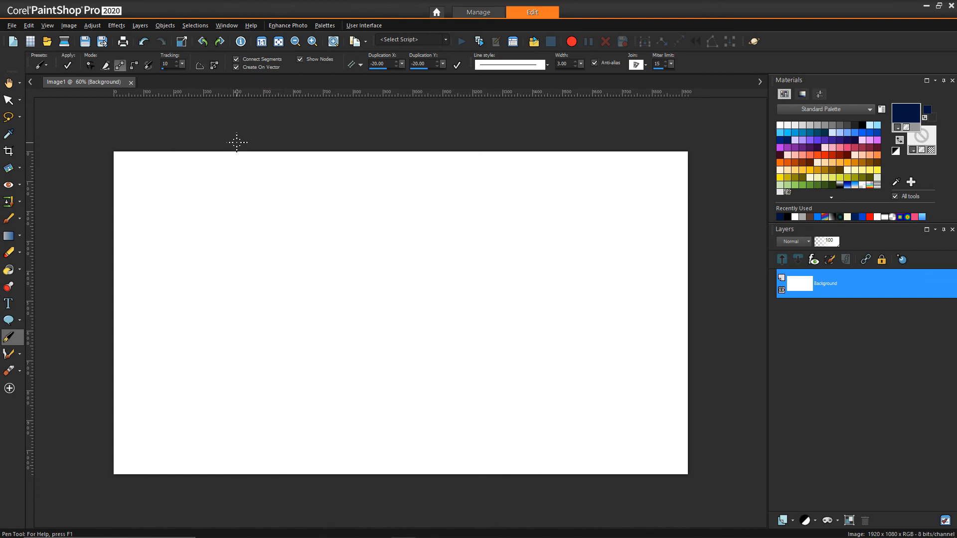
mouse_move(274, 147)
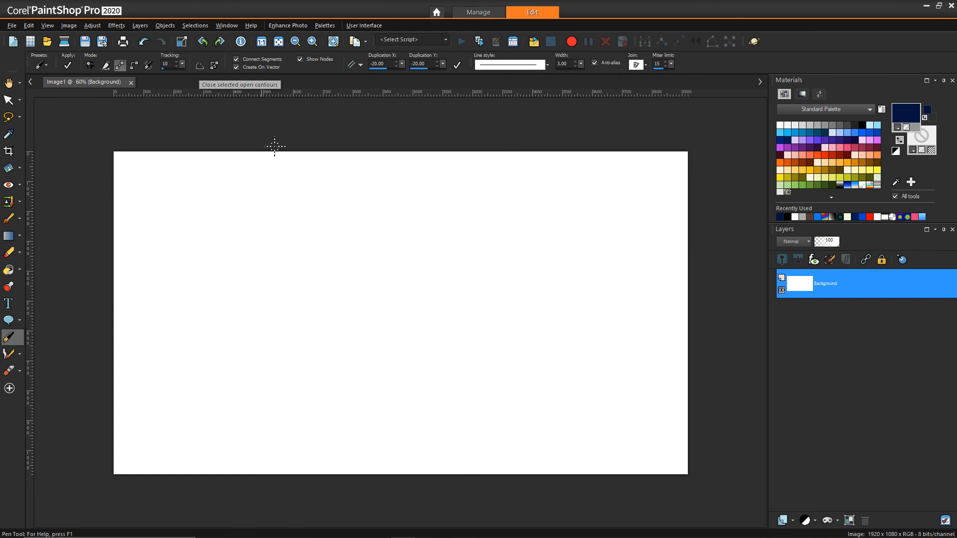
mouse_move(808, 66)
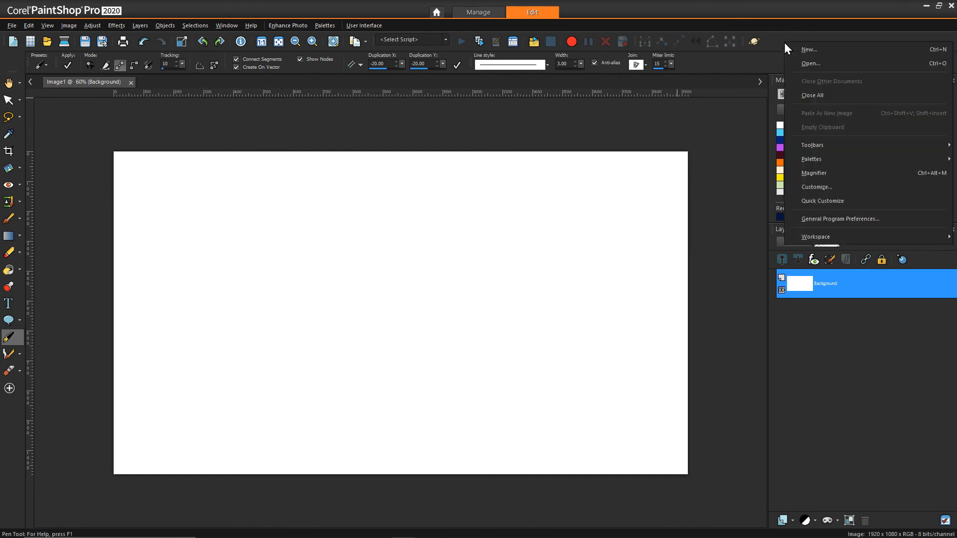
mouse_move(824, 191)
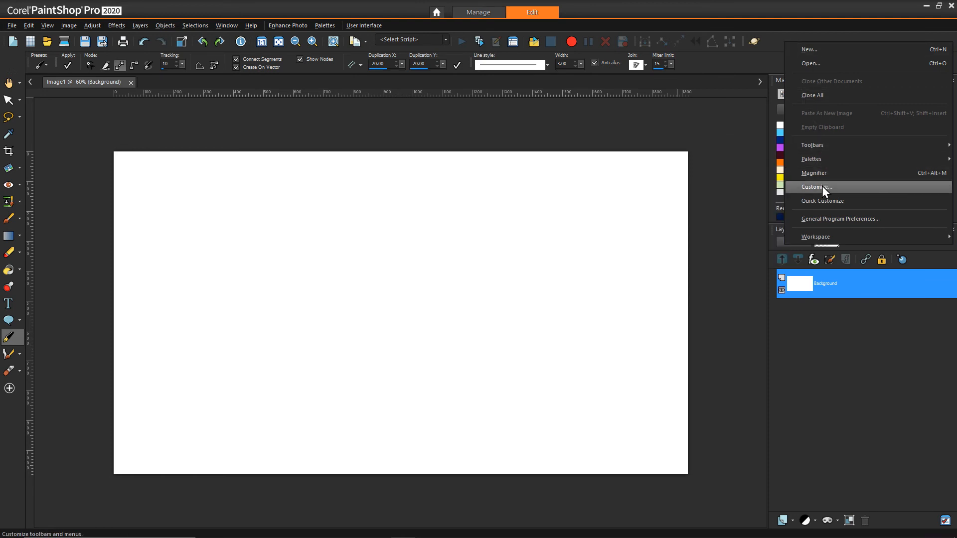
Assign Alt+C as the keyboard shortcut for the Objects > Close command.
click(814, 187)
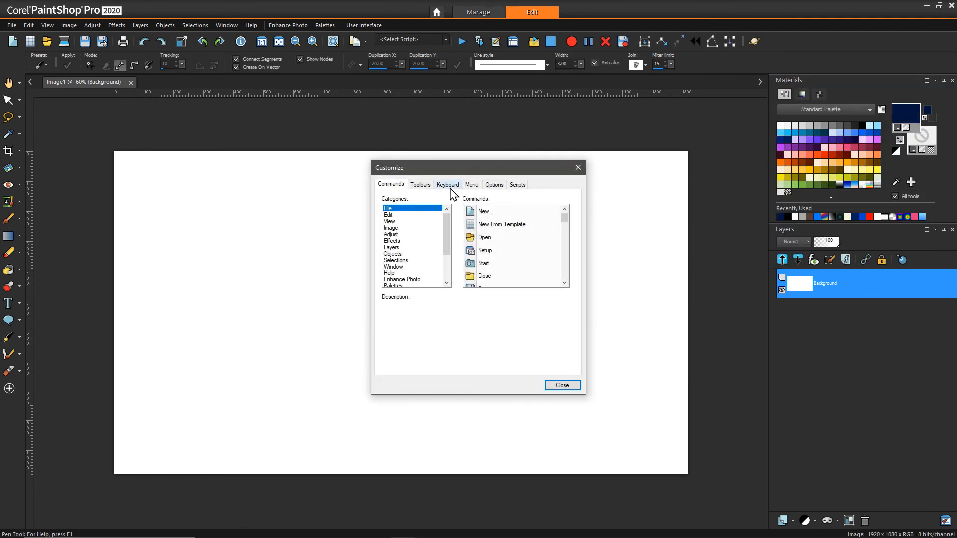
click(446, 184)
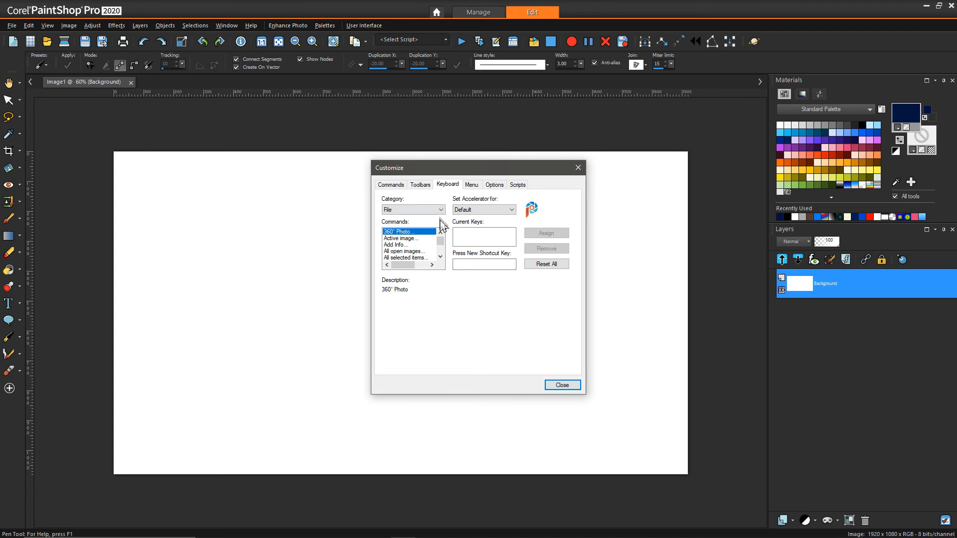
click(439, 209)
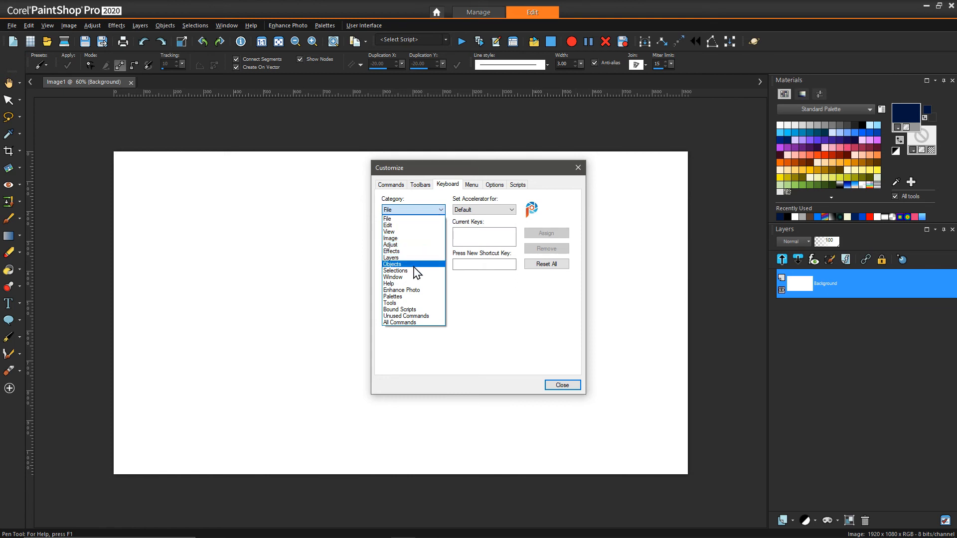
click(392, 263)
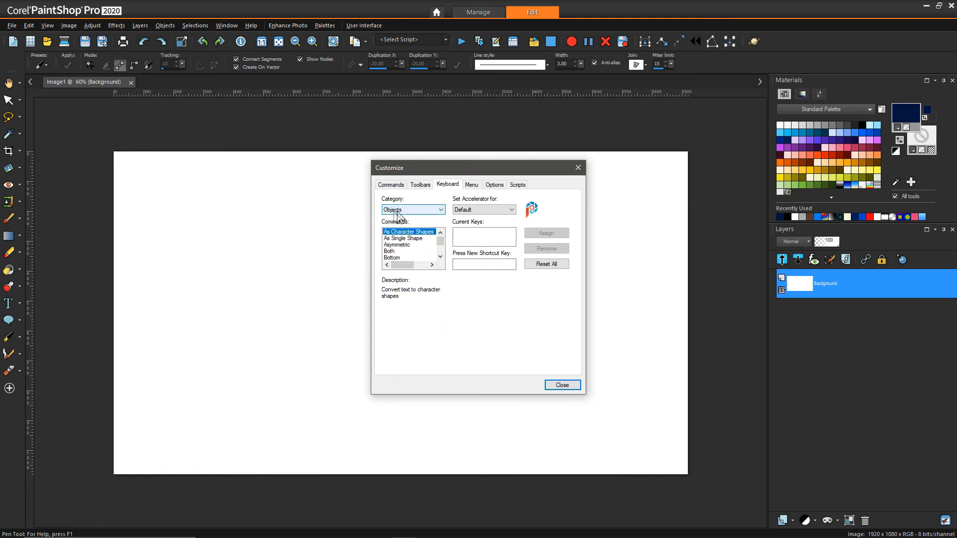
click(440, 258)
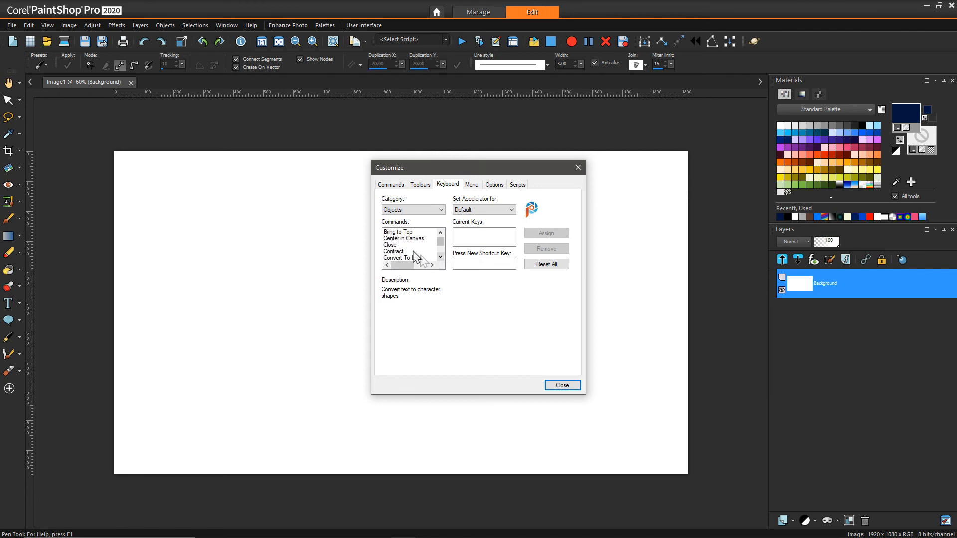
click(390, 244)
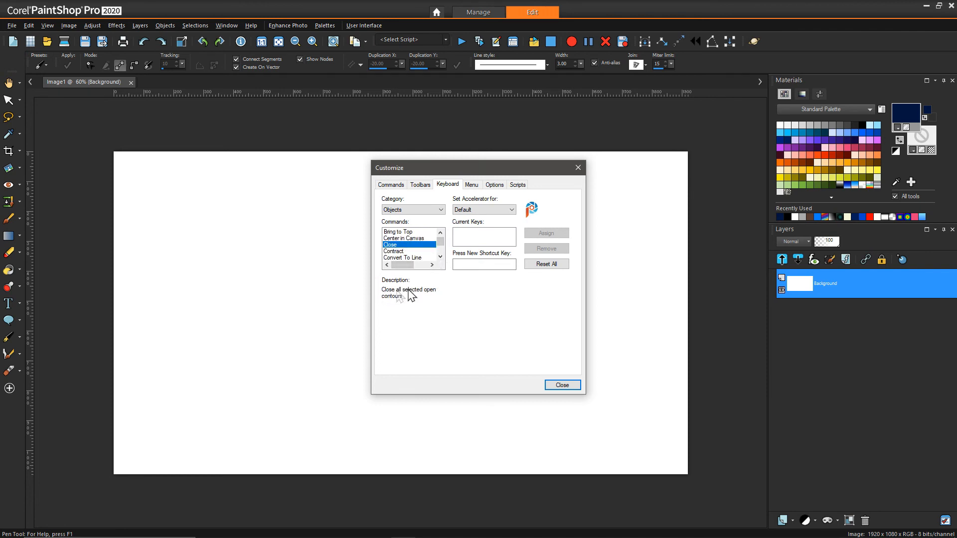
mouse_move(407, 301)
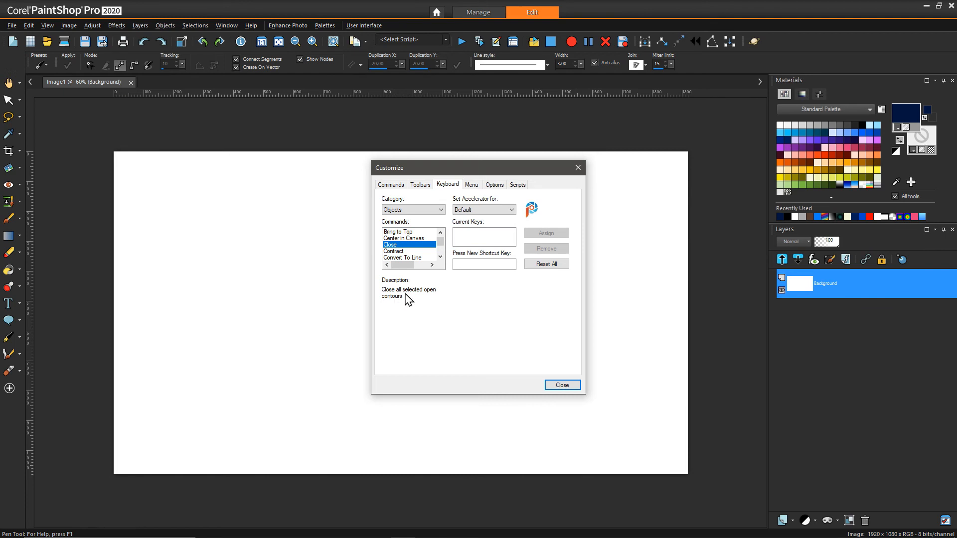
mouse_move(412, 295)
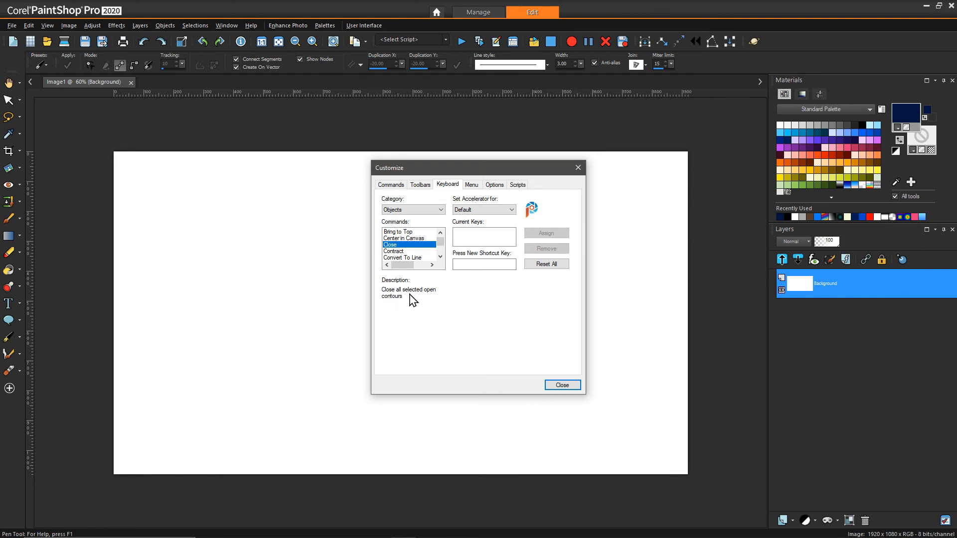
mouse_move(421, 251)
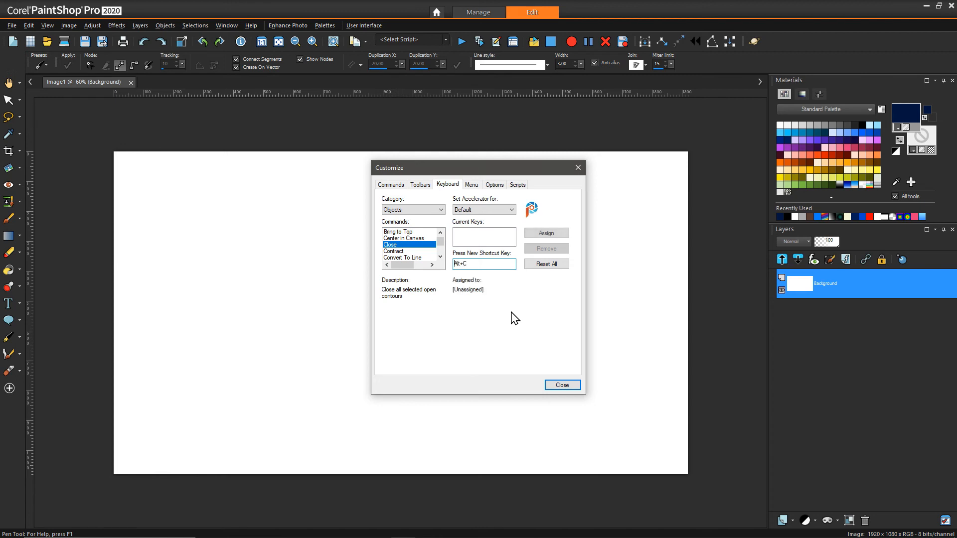
mouse_move(480, 303)
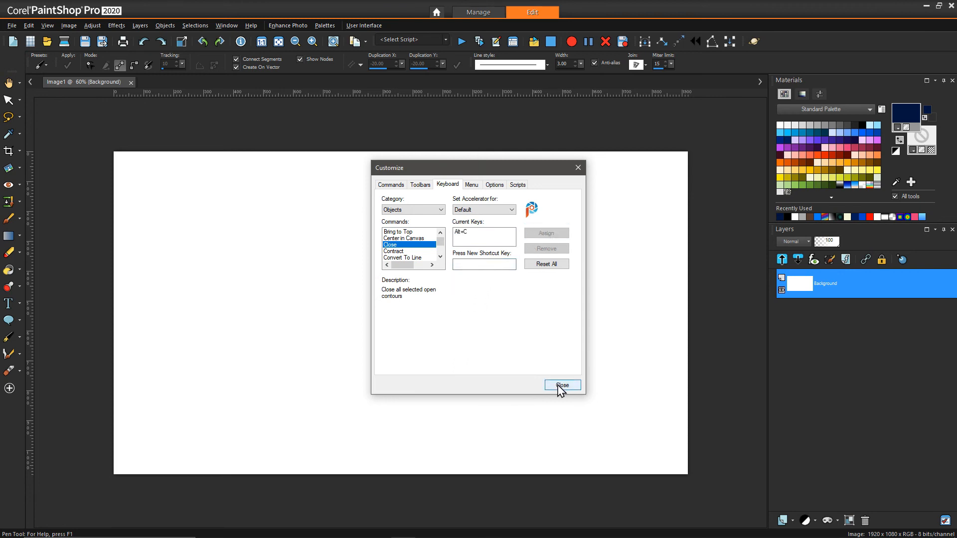
click(562, 384)
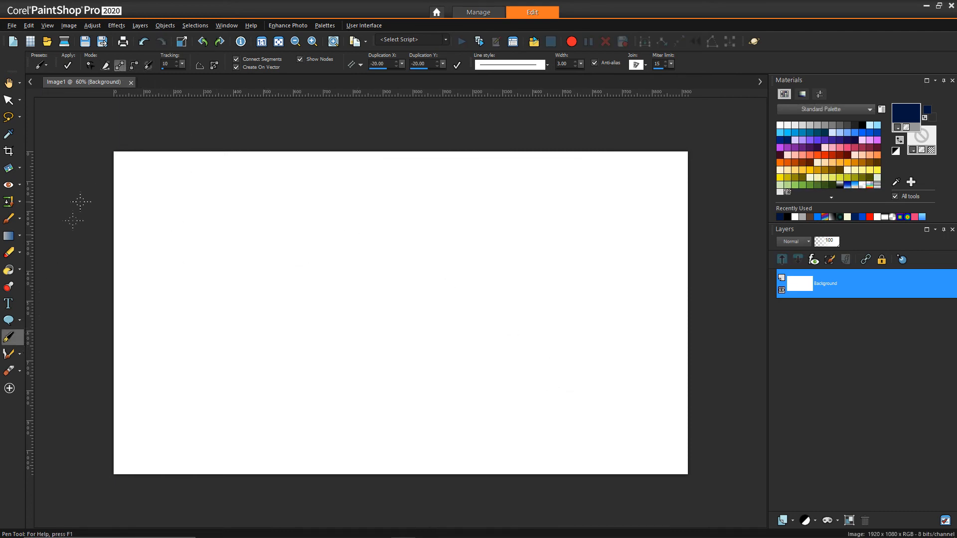
mouse_move(345, 295)
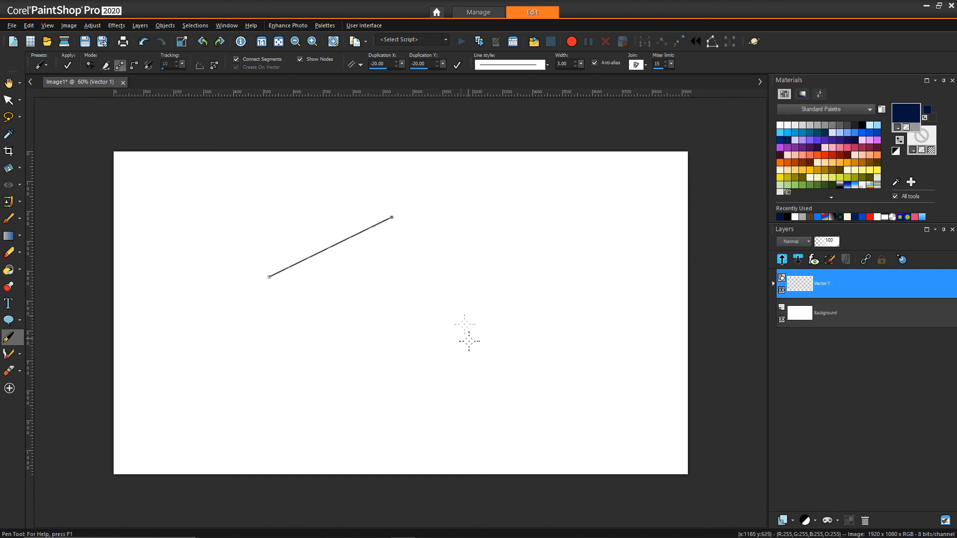
Add the triangle's second side with the Pen tool, then return to Keyboard shortcut settings.
click(450, 358)
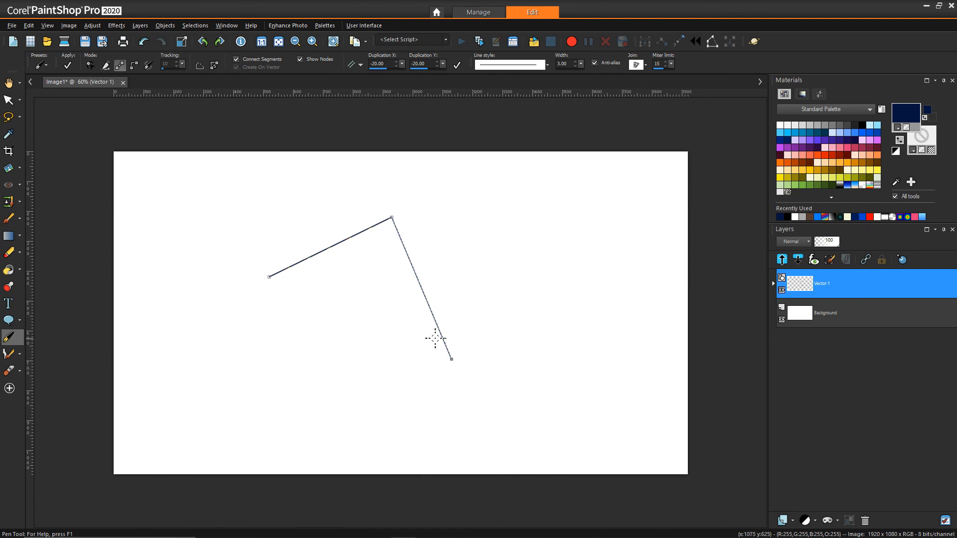
mouse_move(458, 289)
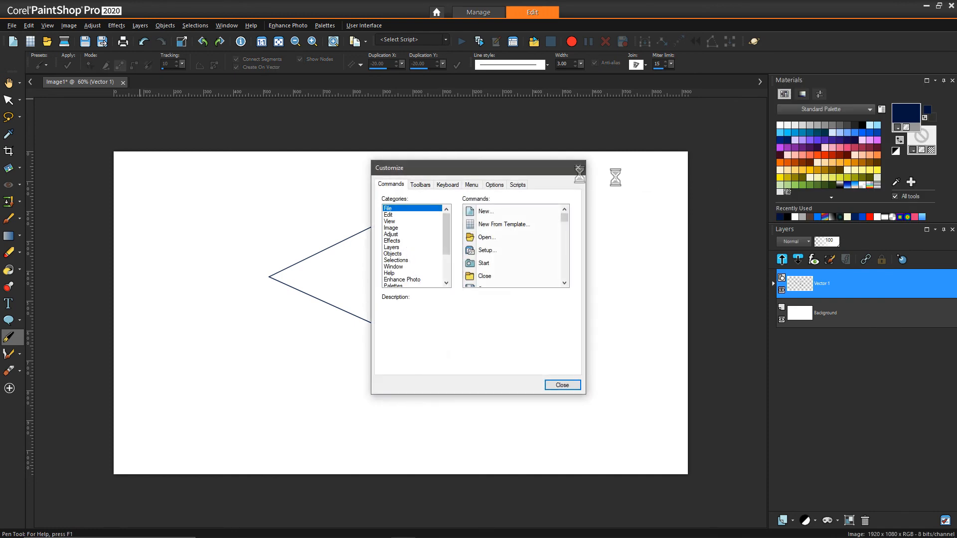
click(446, 184)
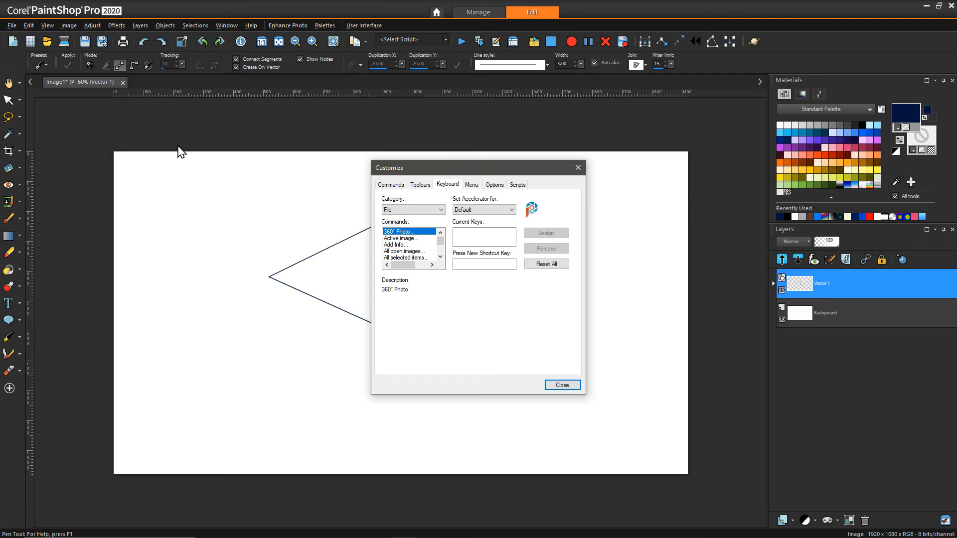
mouse_move(358, 206)
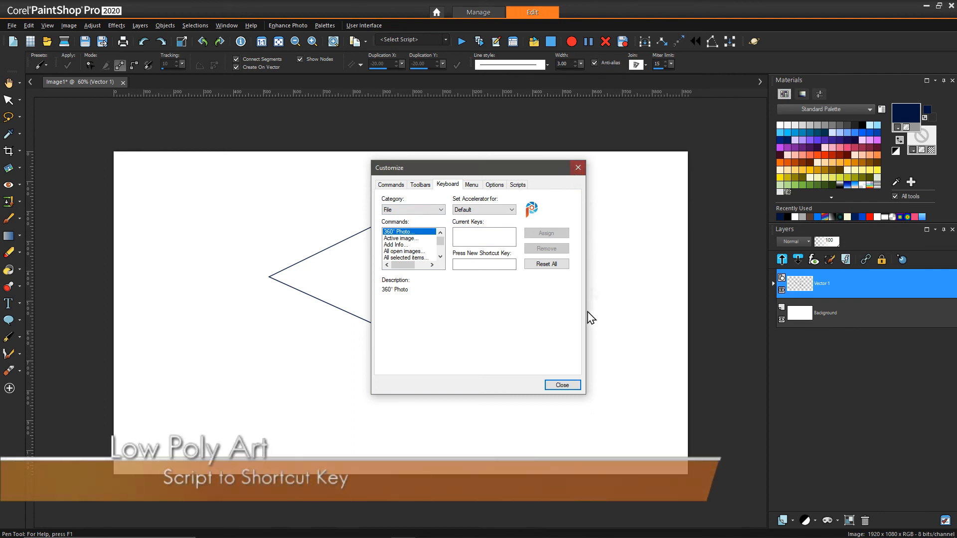
Close the Customize dialog to resume drawing the second triangle.
click(562, 384)
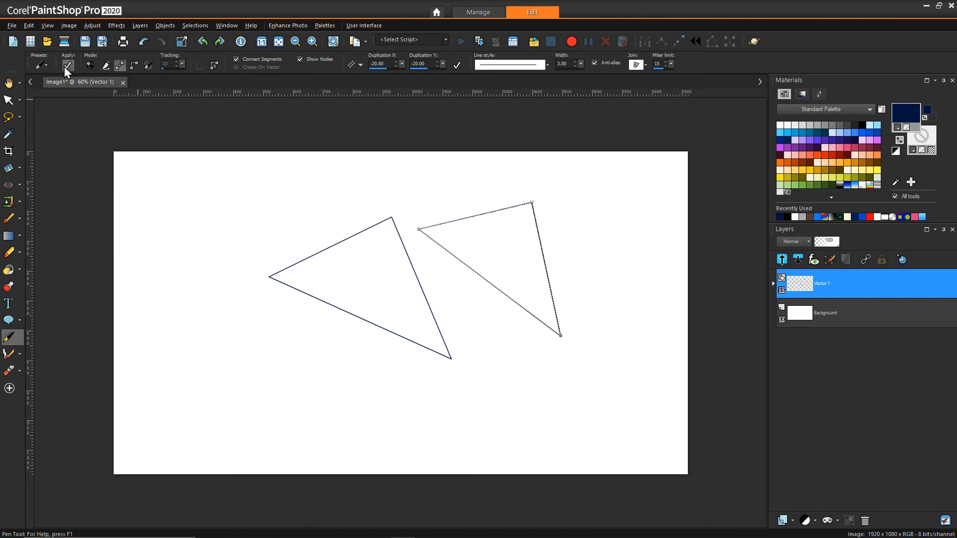
mouse_move(571, 41)
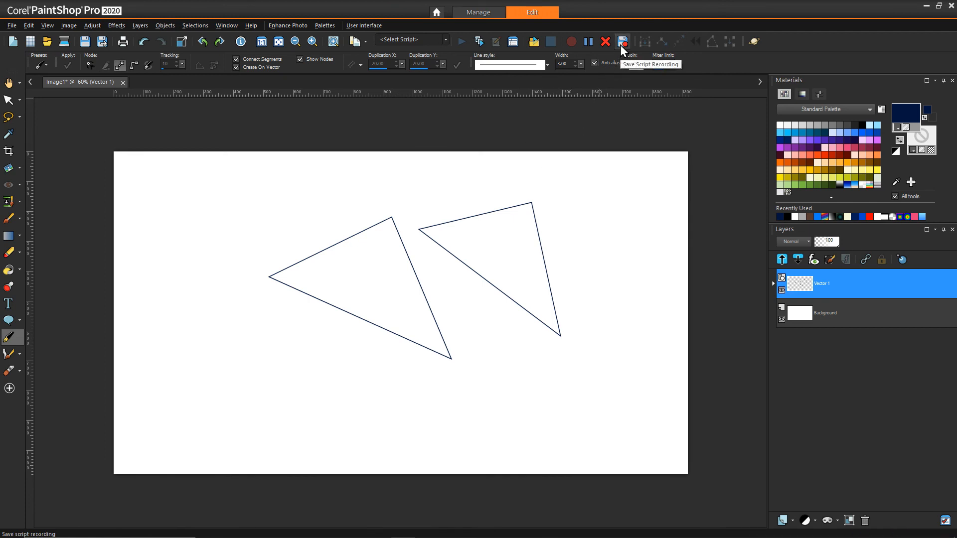
Save the script recording over apply_nodes.PspScript and confirm the replacement.
click(622, 41)
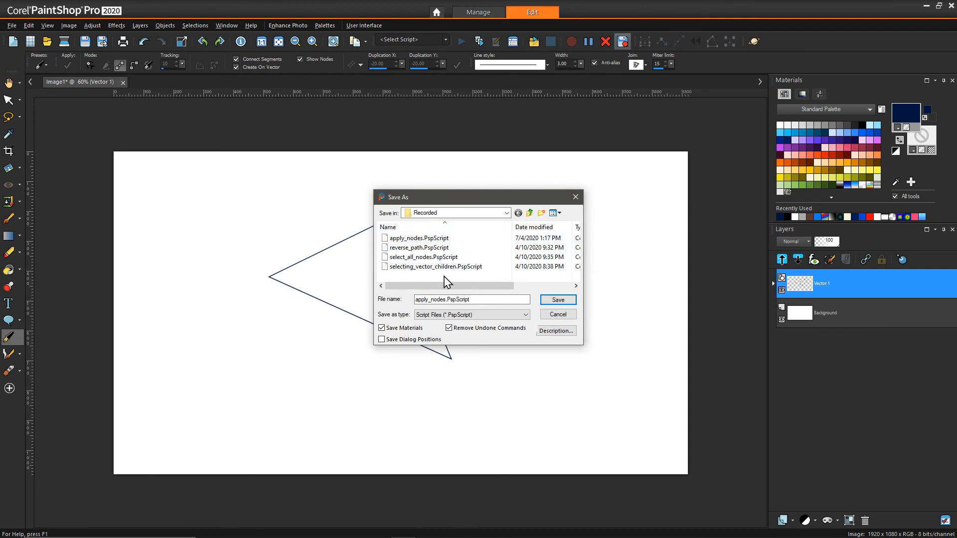
click(418, 238)
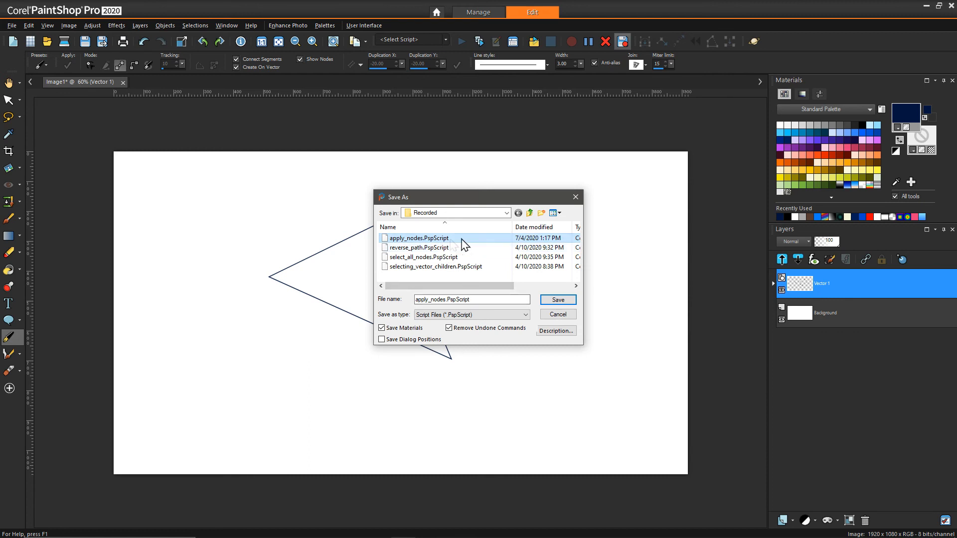
click(557, 300)
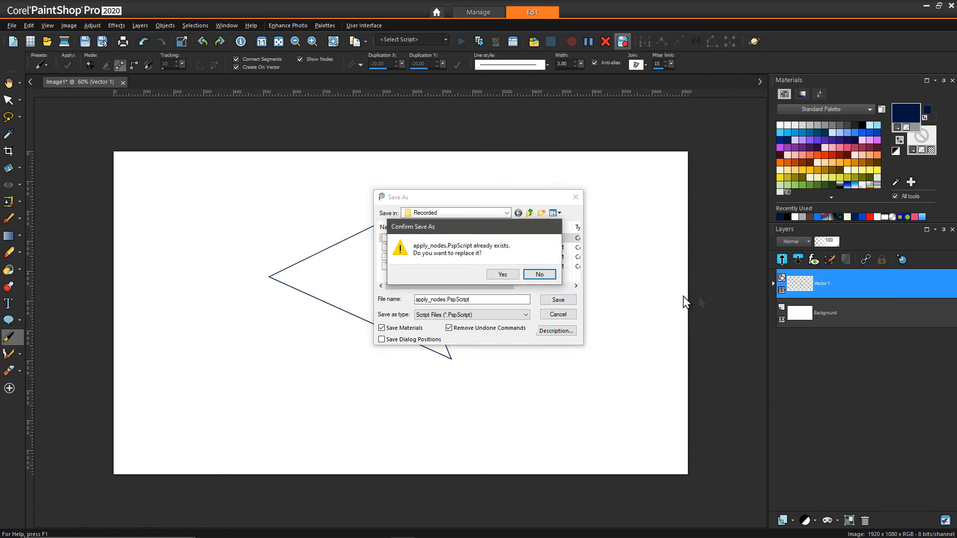
click(502, 274)
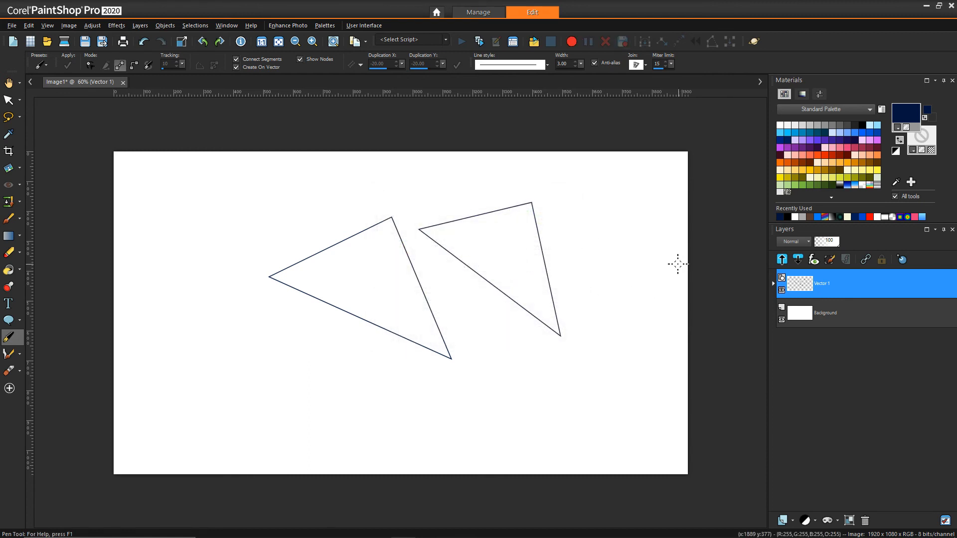
mouse_move(560, 146)
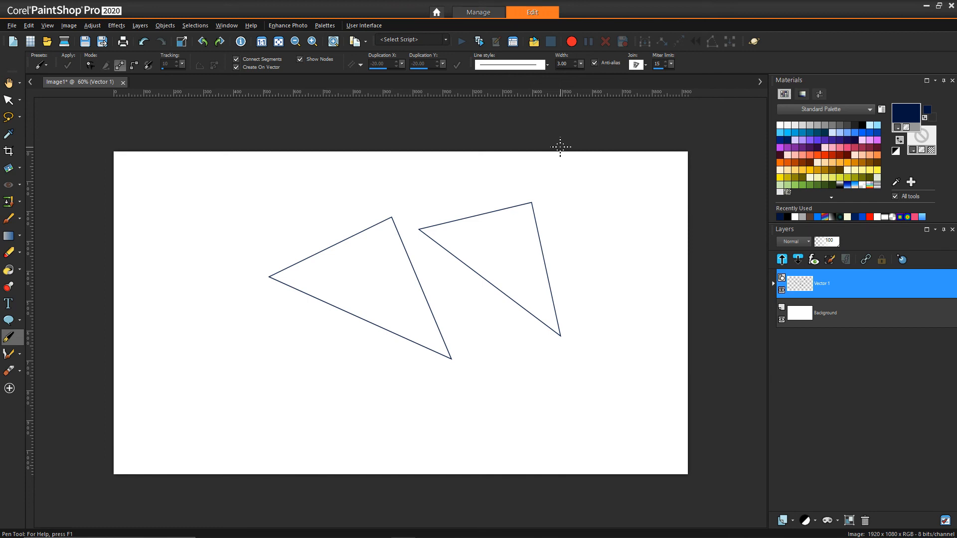
Open the User Interface menu.
click(442, 40)
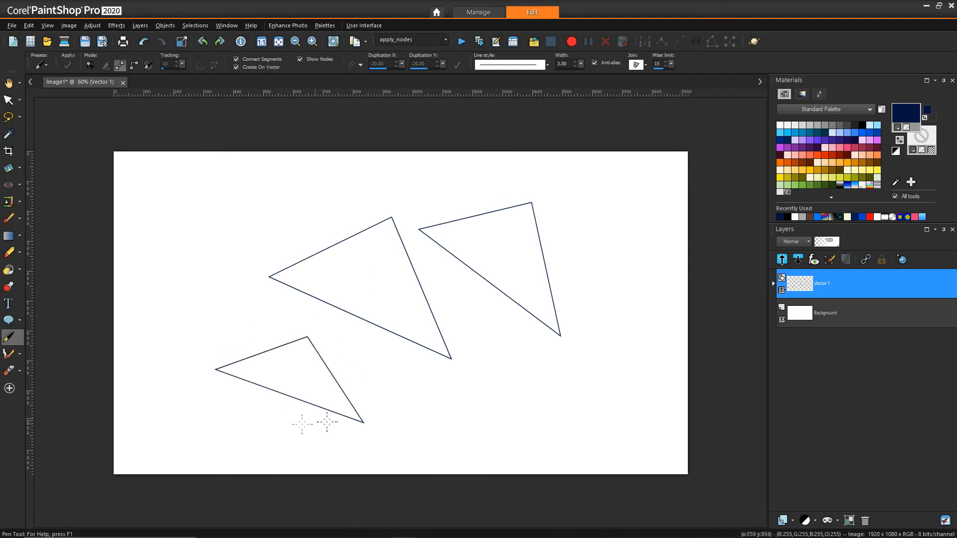
mouse_move(422, 170)
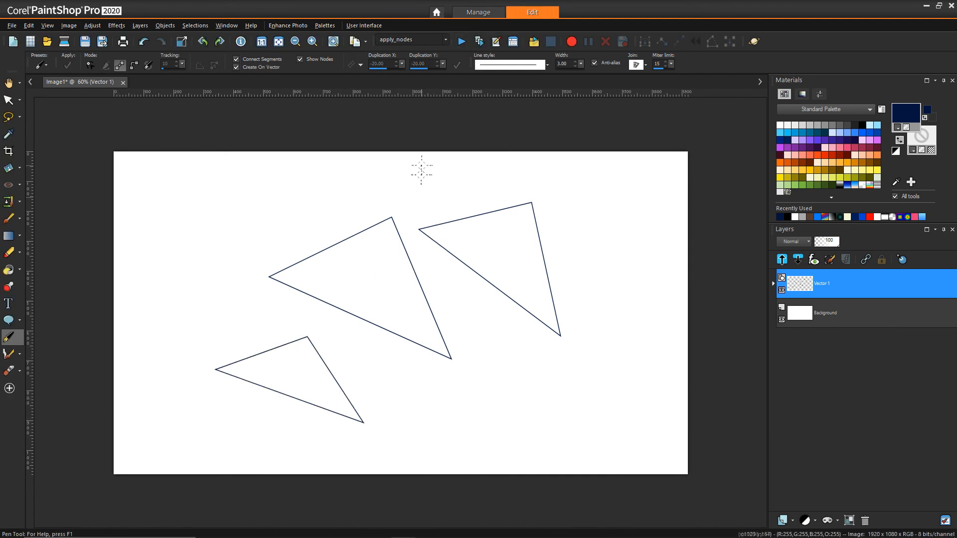
mouse_move(423, 163)
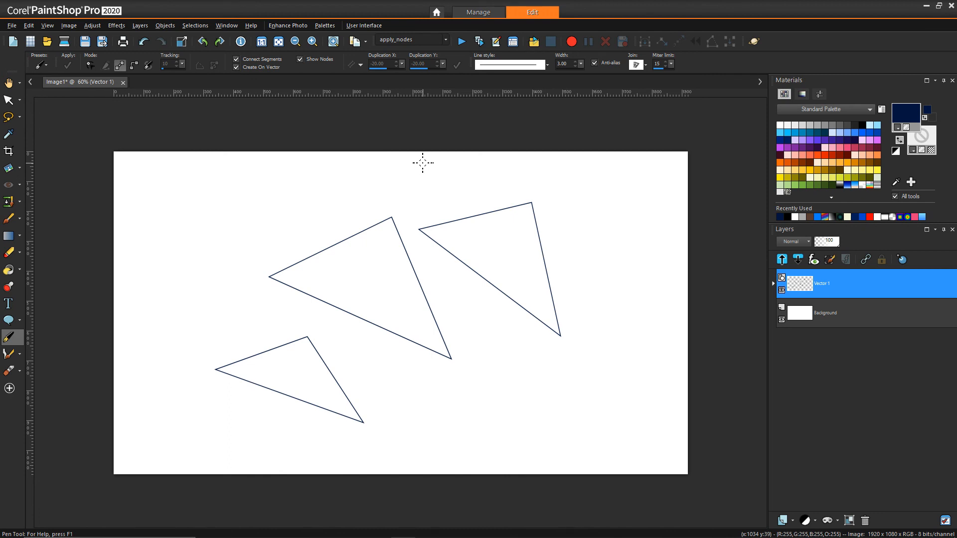
mouse_move(428, 221)
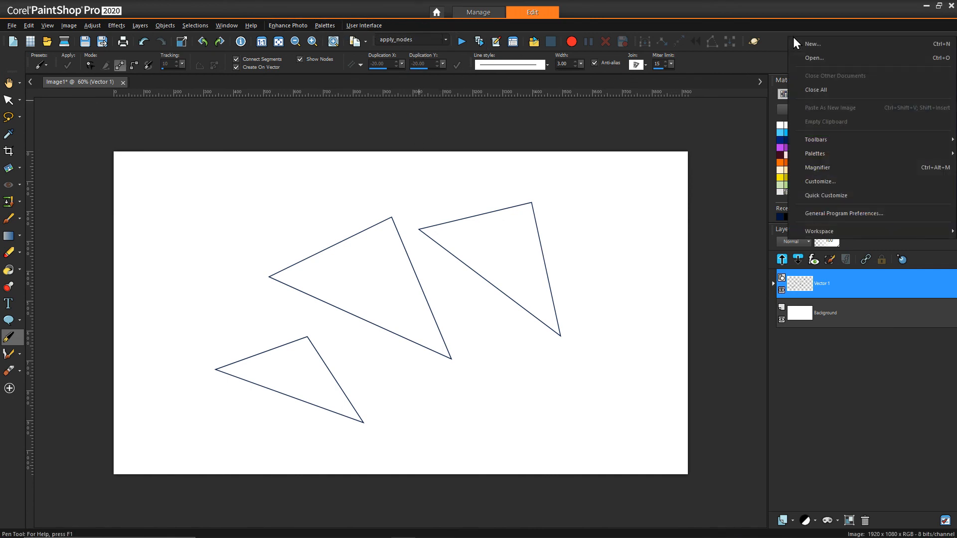
mouse_move(834, 181)
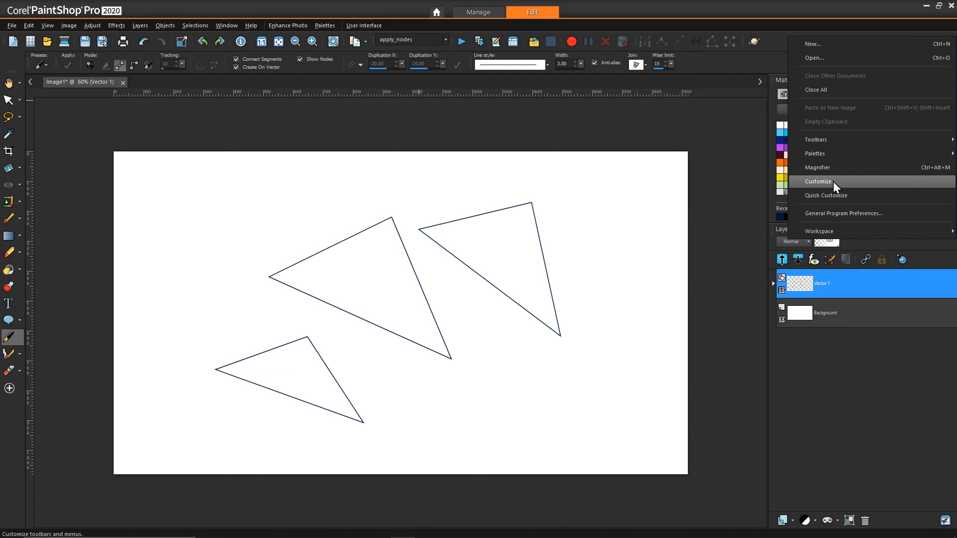
In Customize > Scripts, bind apply_nodes to the green lightbulb icon instead of the purple one.
click(818, 182)
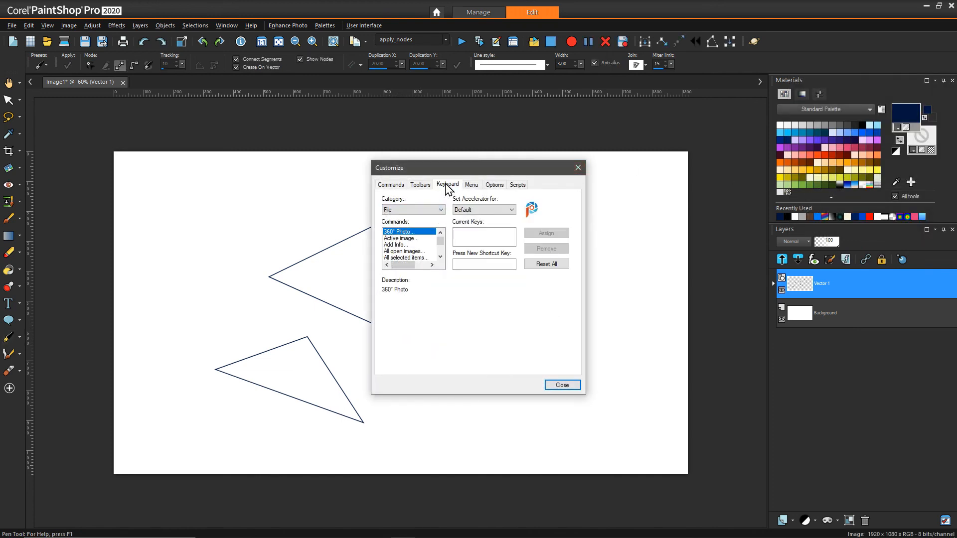
click(517, 184)
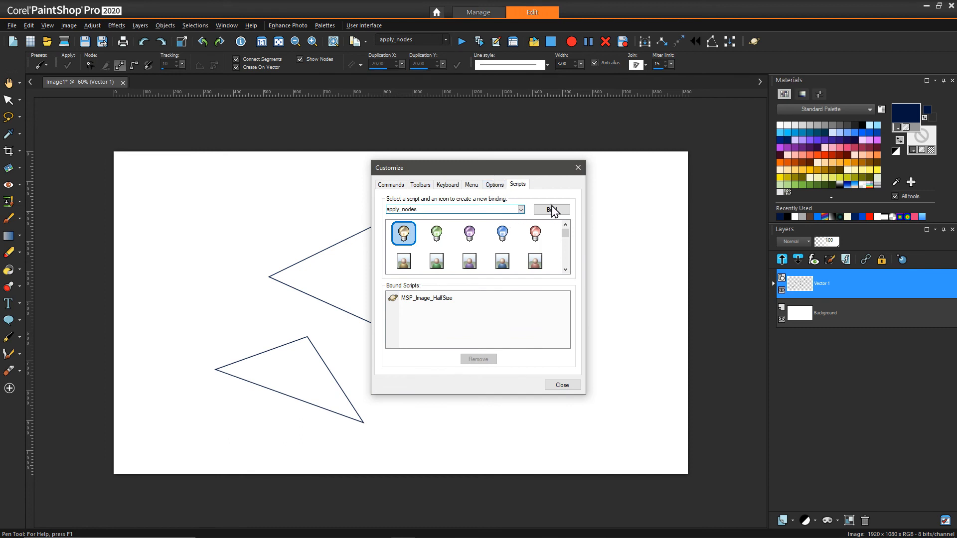
click(469, 233)
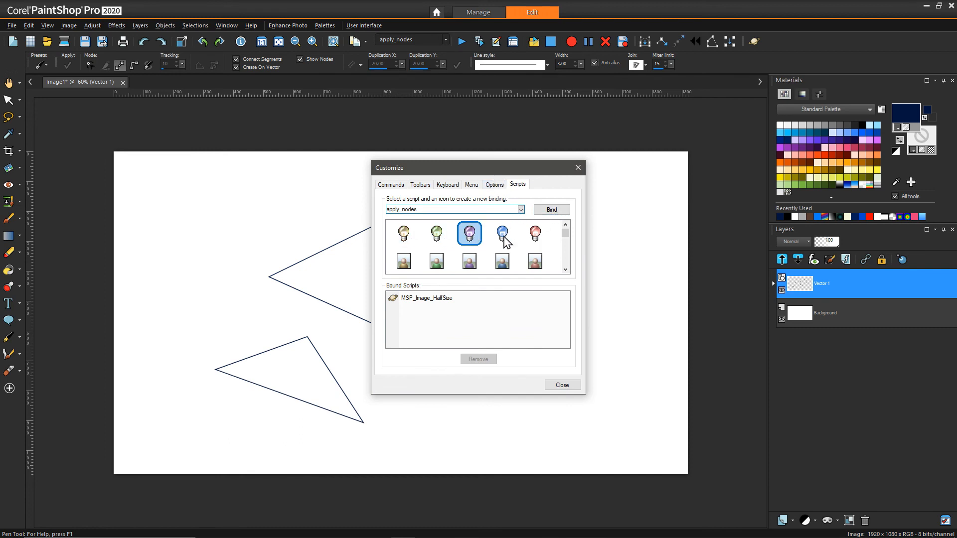
click(436, 233)
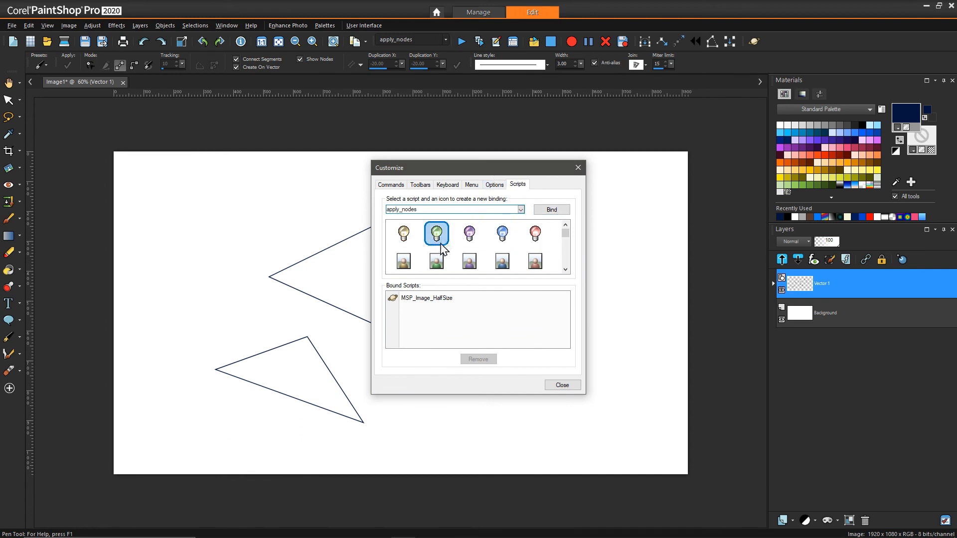
mouse_move(489, 259)
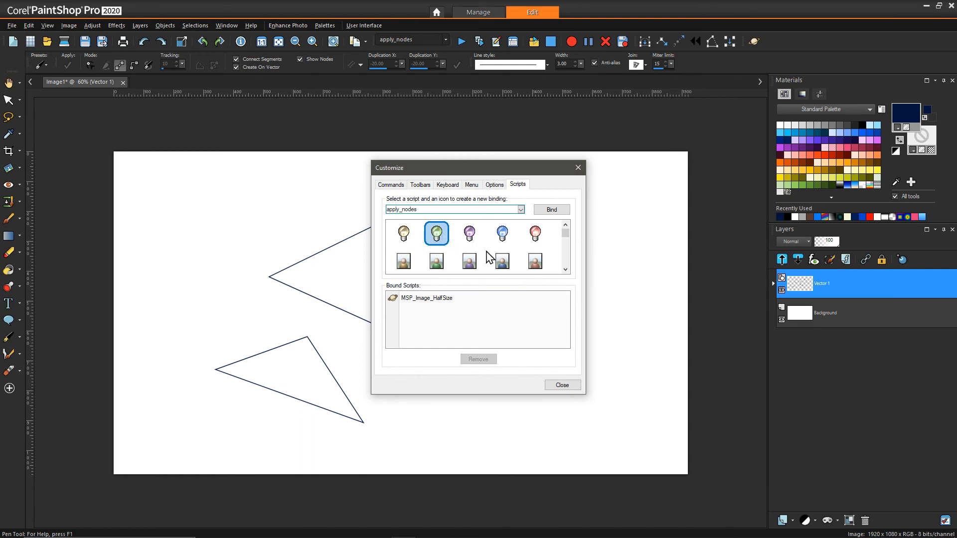
click(519, 210)
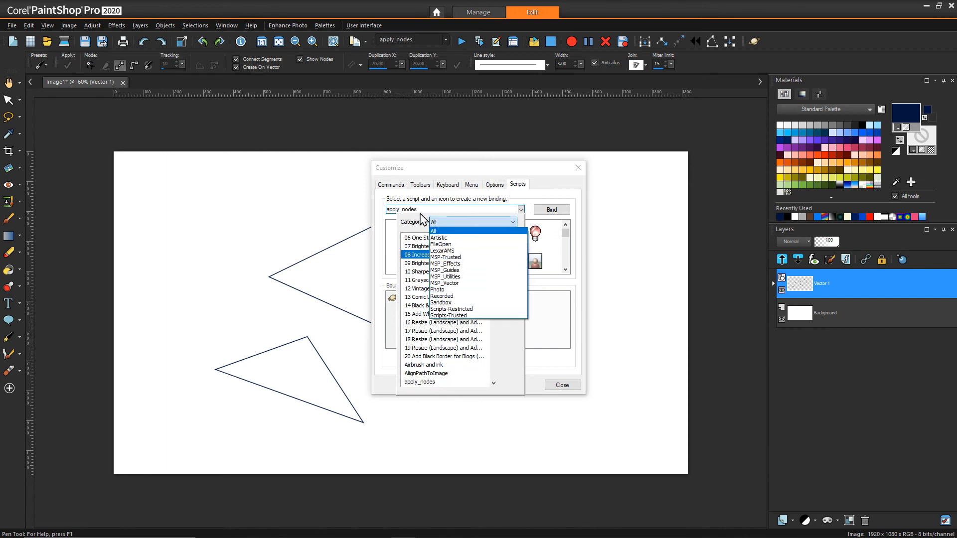
click(442, 296)
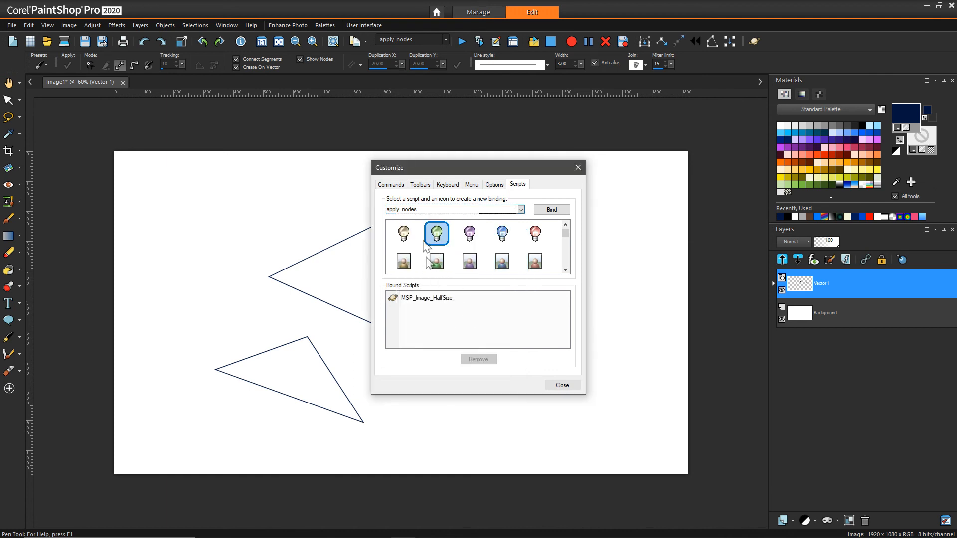
click(551, 209)
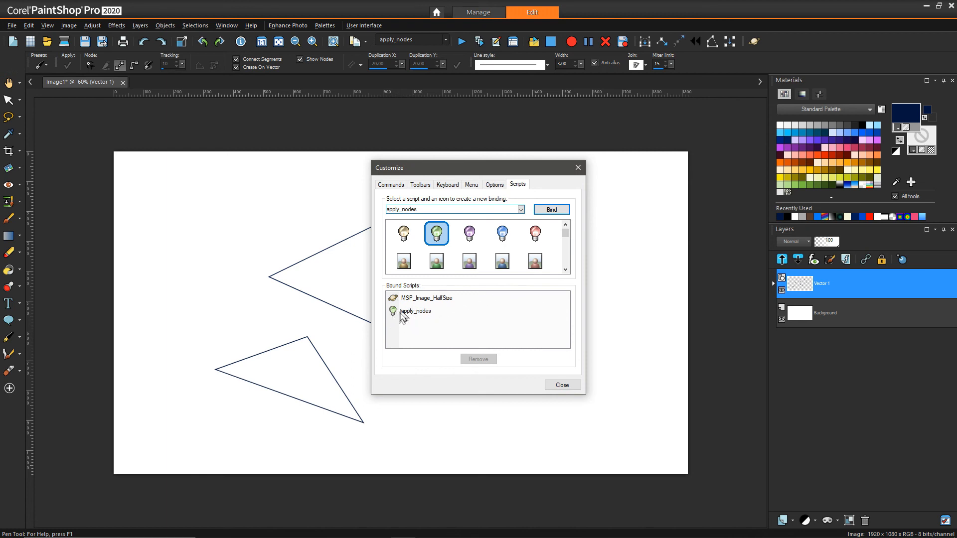
mouse_move(396, 322)
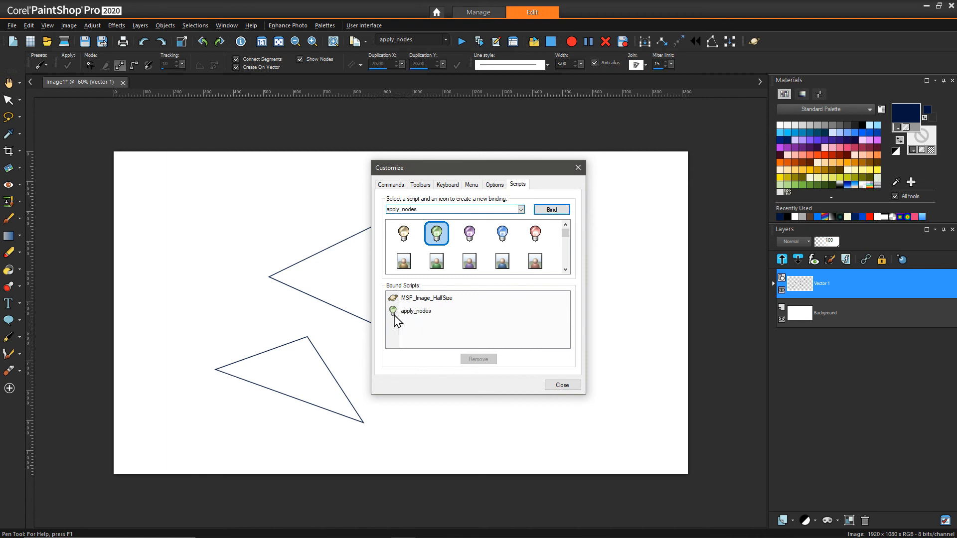
mouse_move(545, 383)
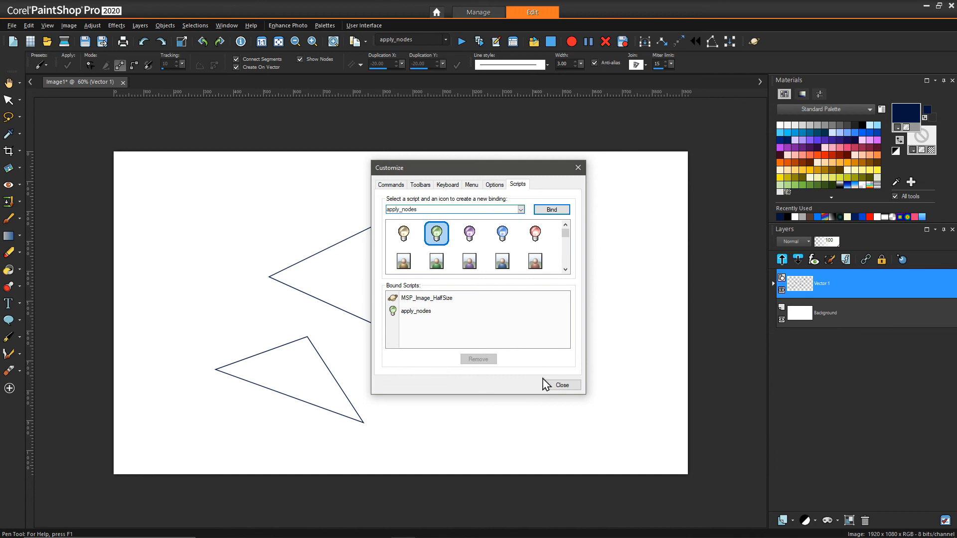
mouse_move(445, 192)
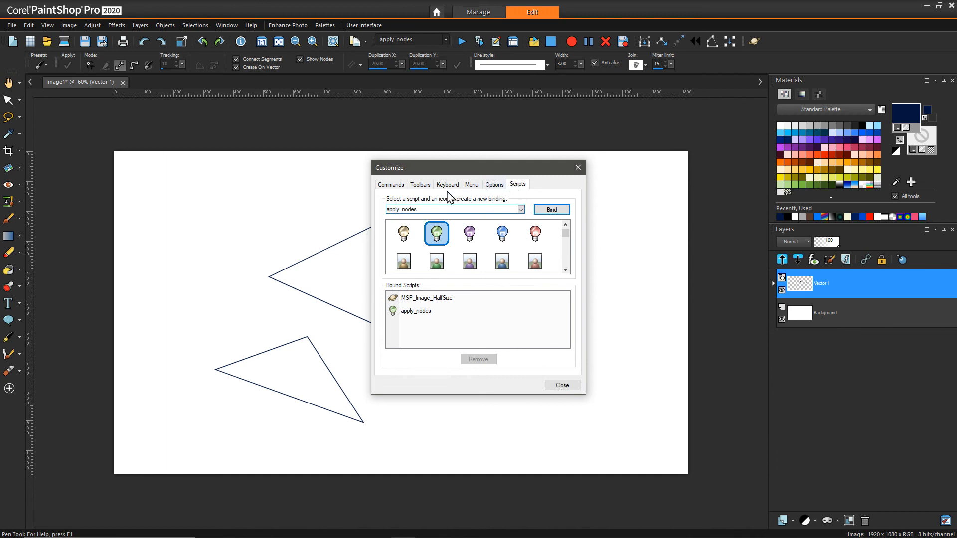
Assign Alt+X to the bound apply_nodes script and close Customize.
click(447, 184)
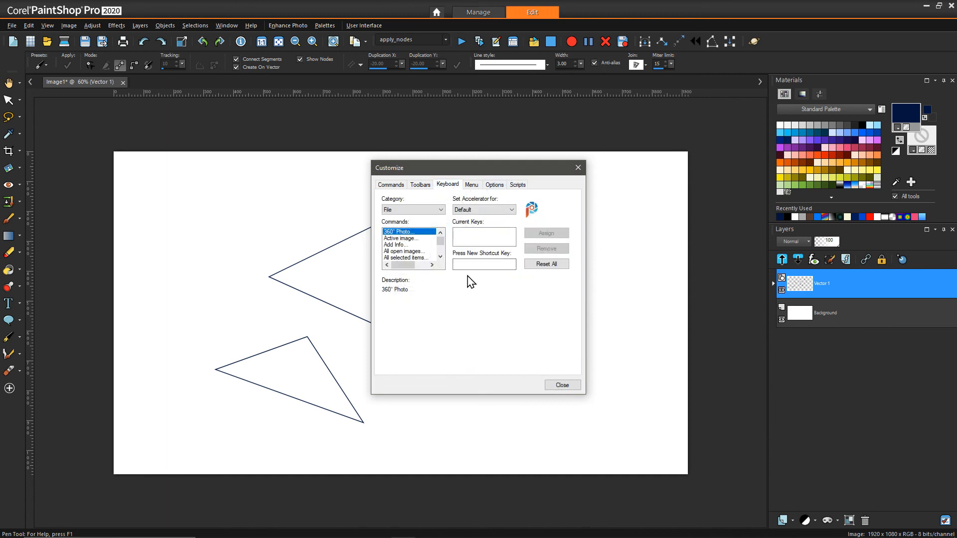
click(439, 209)
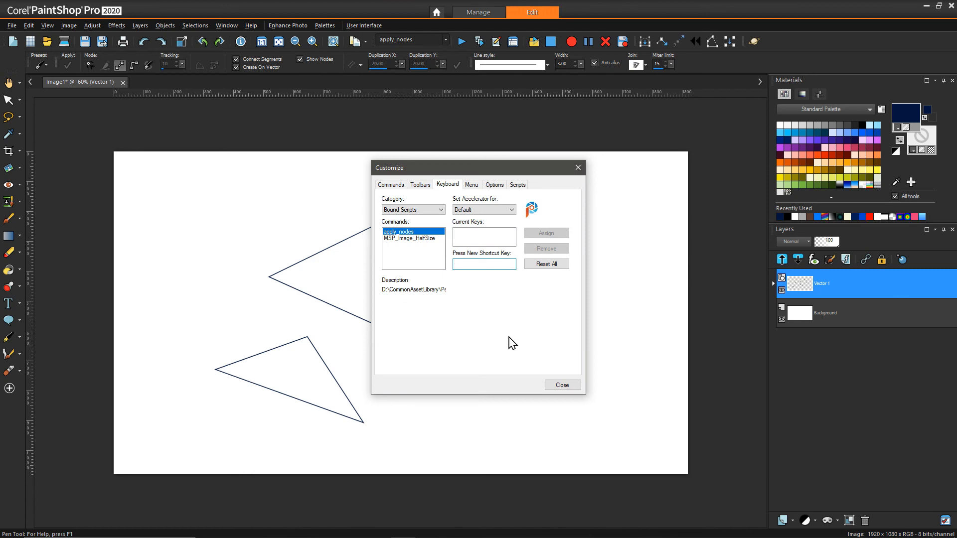
click(484, 264)
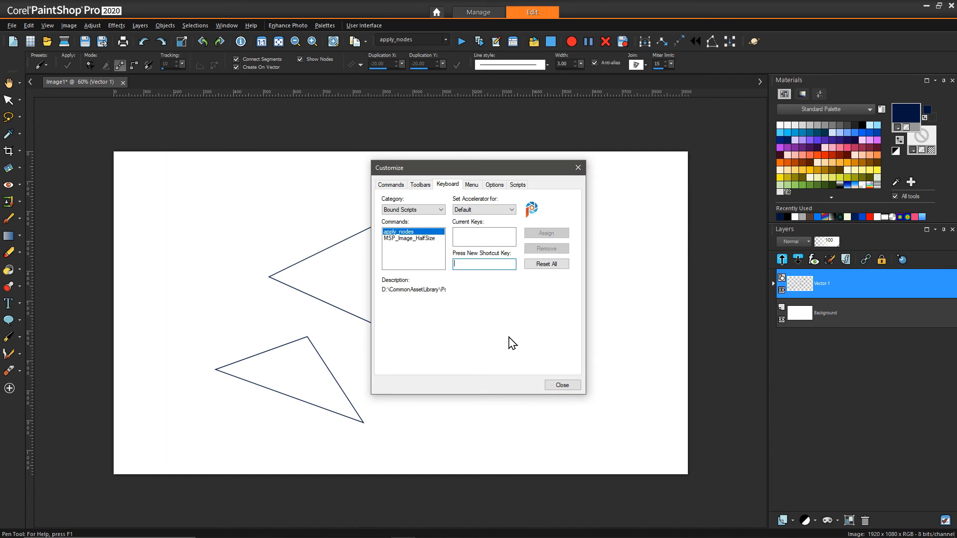
key(Alt+x)
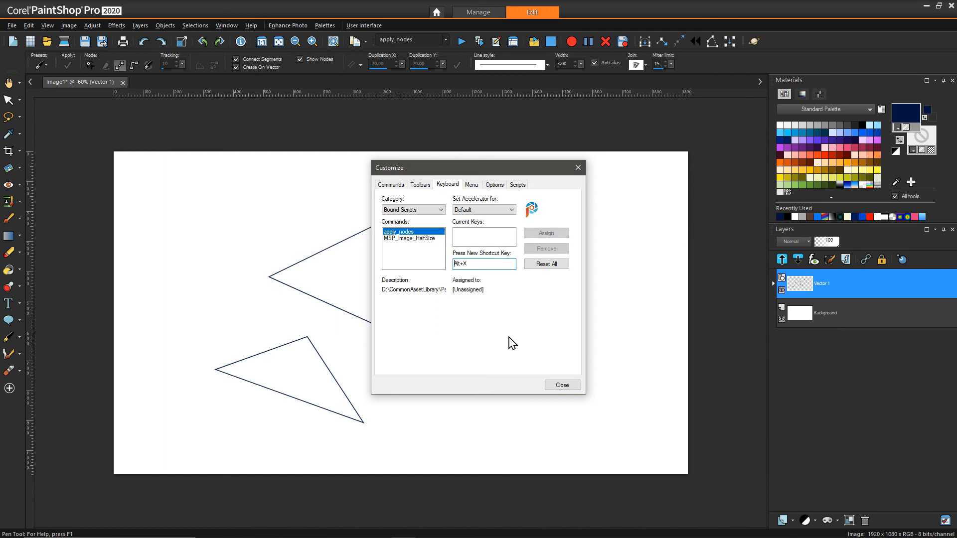
click(546, 233)
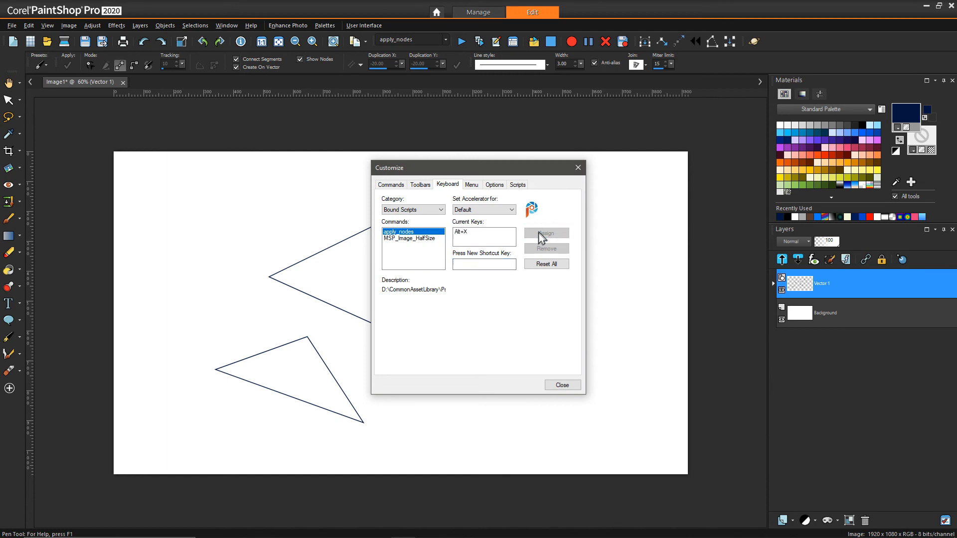
click(562, 385)
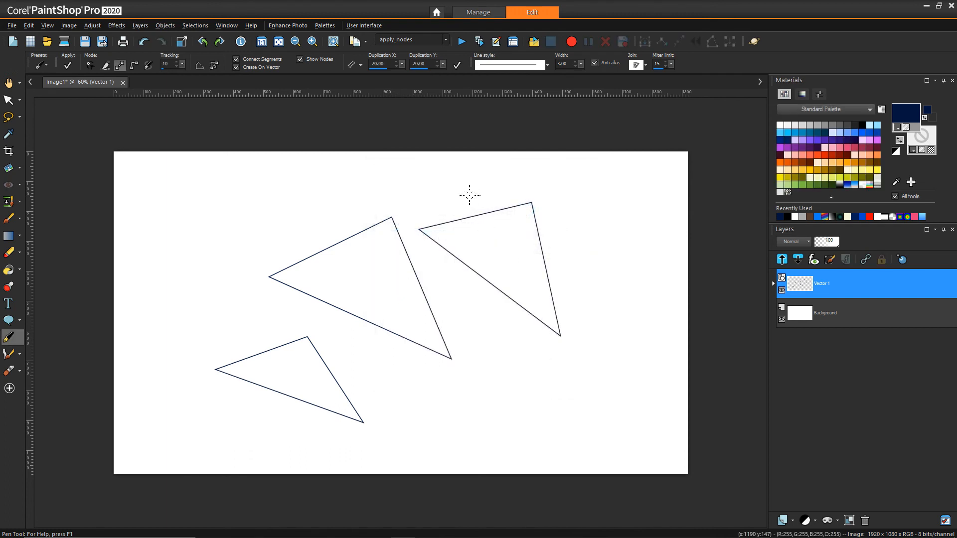
mouse_move(235, 135)
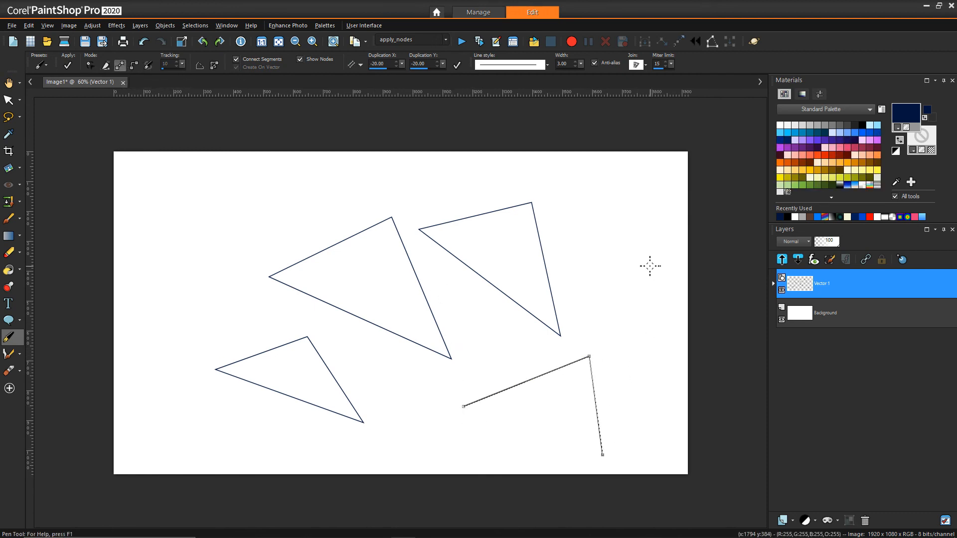
Close the fourth triangle's outline in the lower right of the canvas.
click(463, 405)
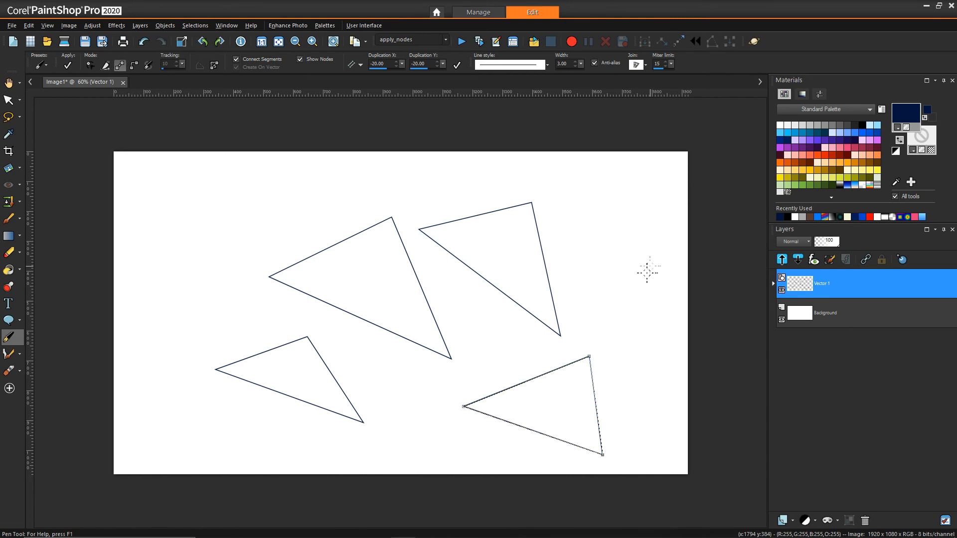
mouse_move(675, 233)
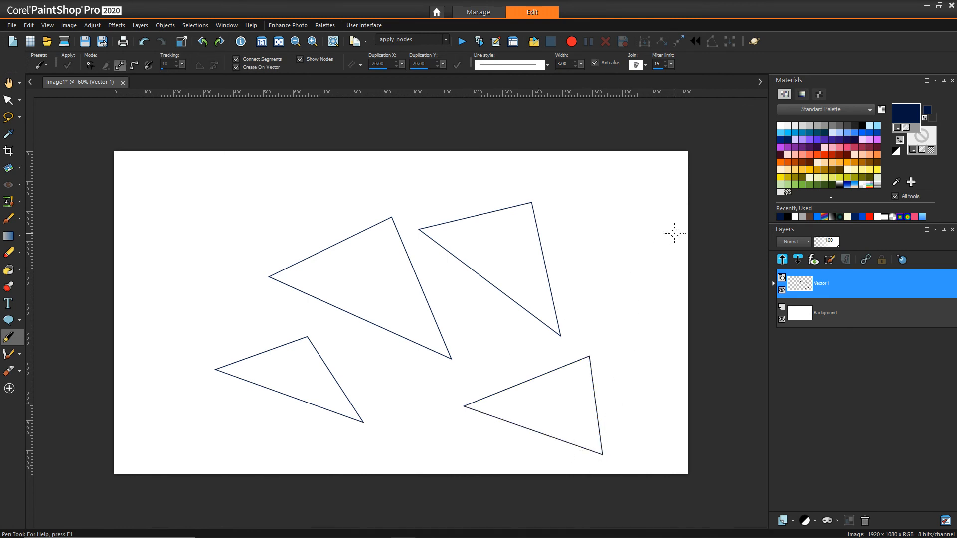
mouse_move(515, 330)
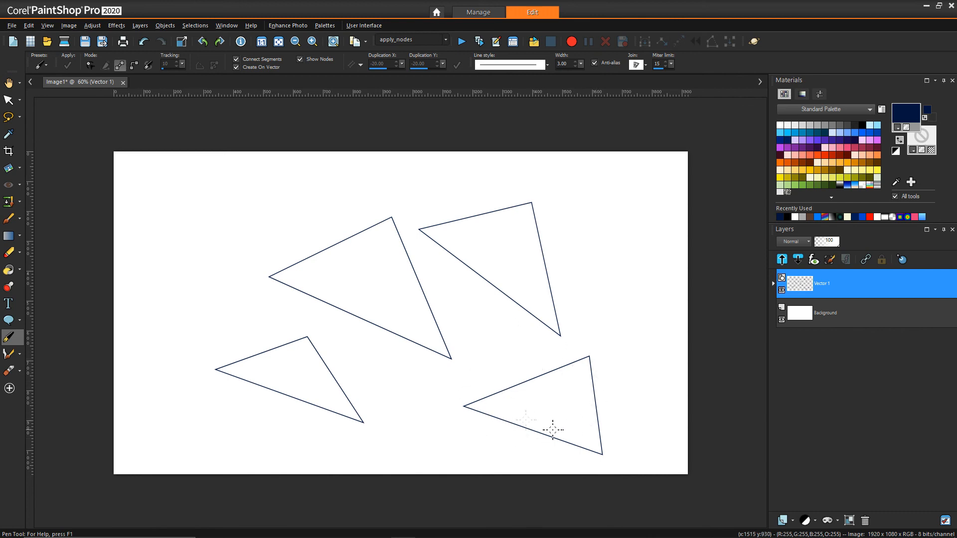
mouse_move(519, 415)
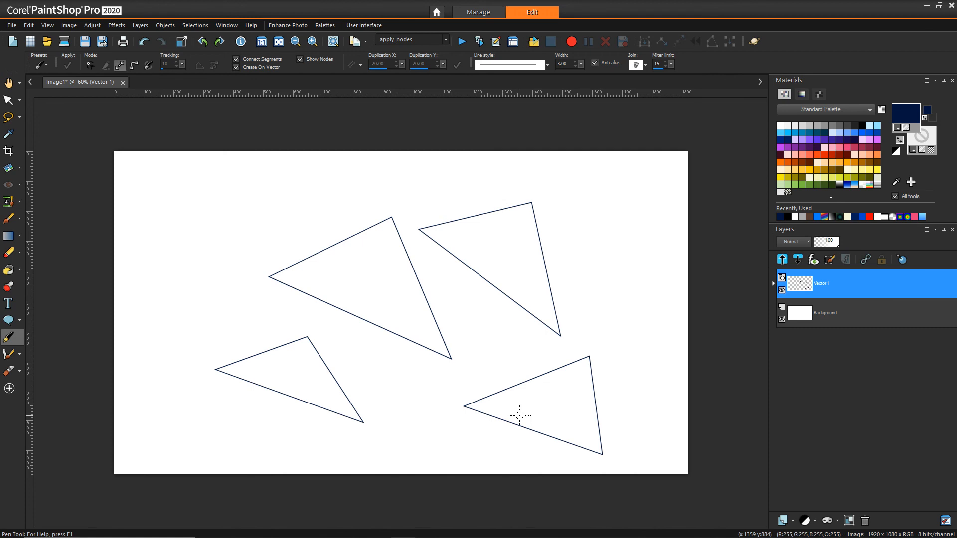
mouse_move(589, 196)
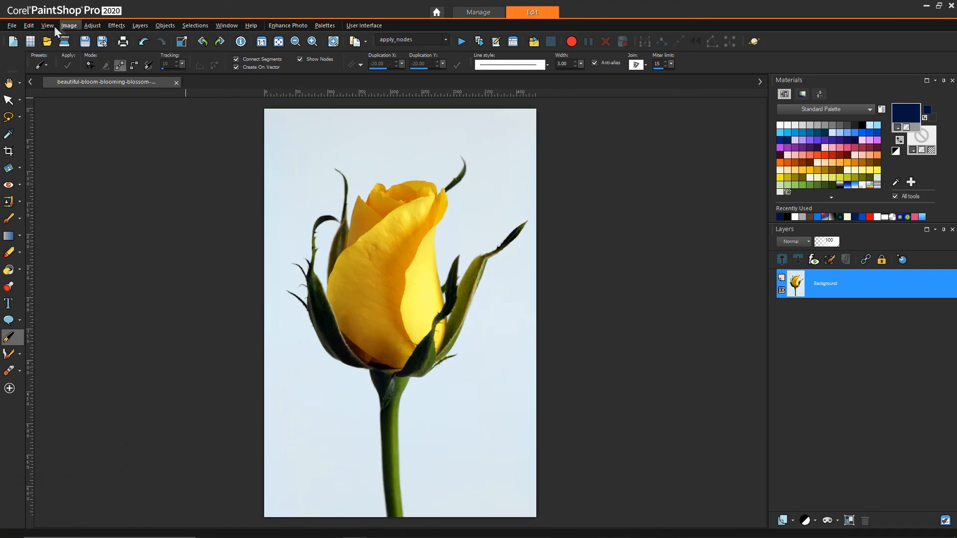
Show the grid over the rose photo and set both spacings to 10 pixels.
click(46, 25)
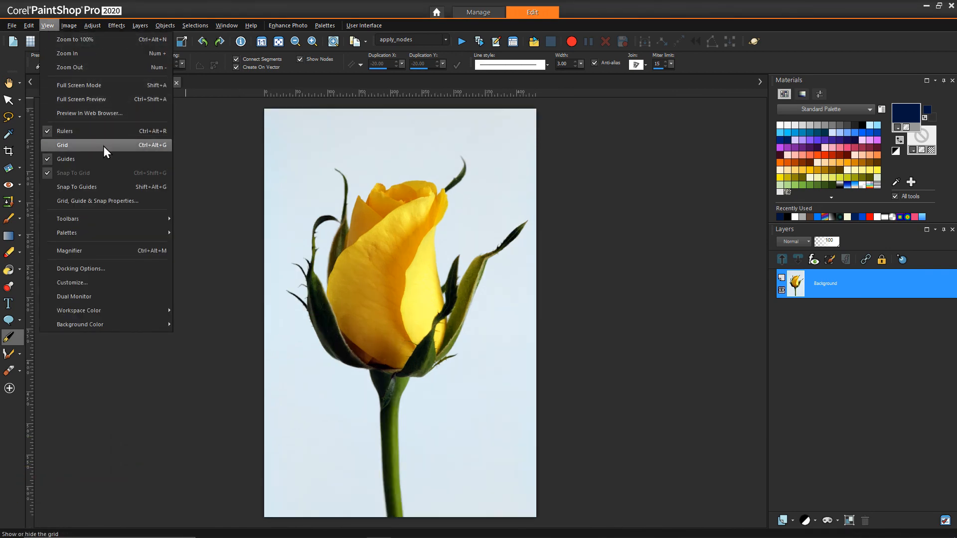
click(62, 145)
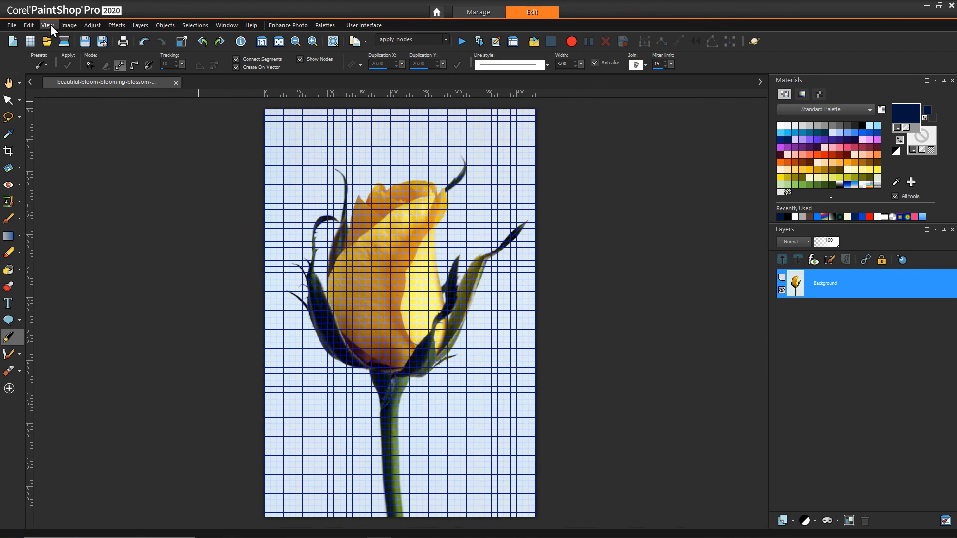
click(48, 25)
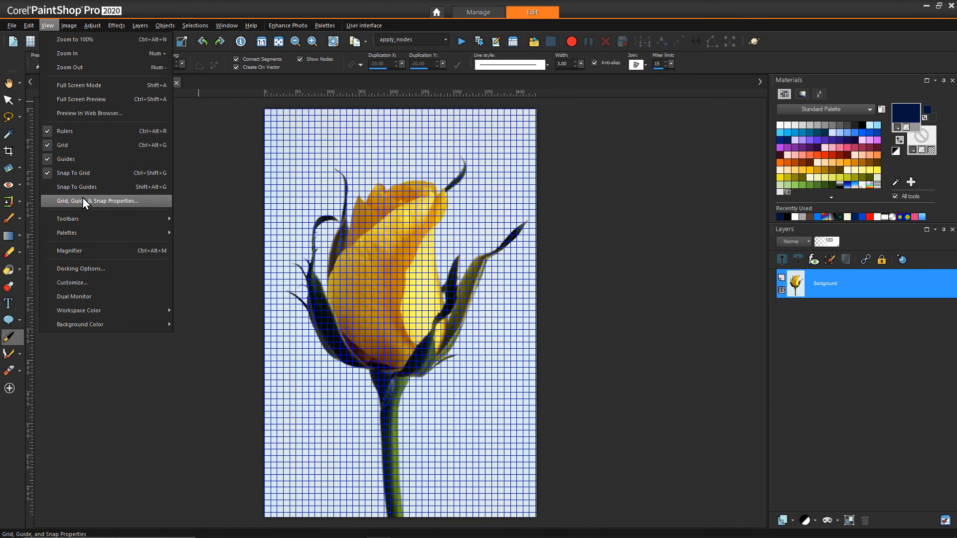
click(102, 200)
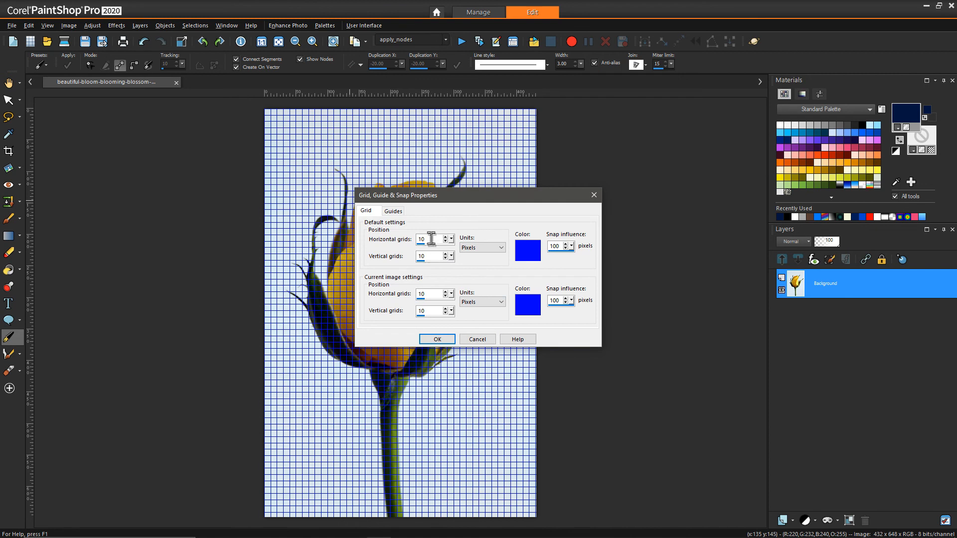
mouse_move(434, 239)
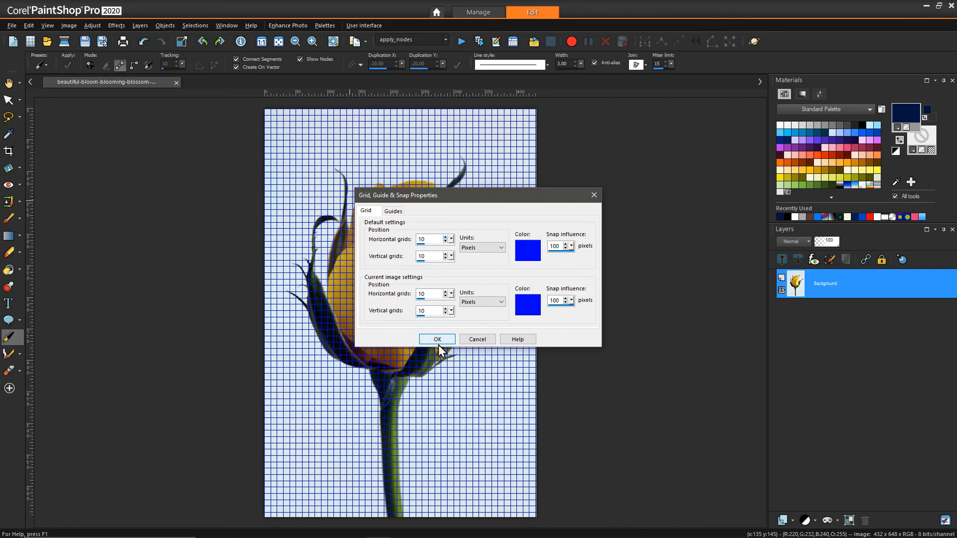
click(436, 339)
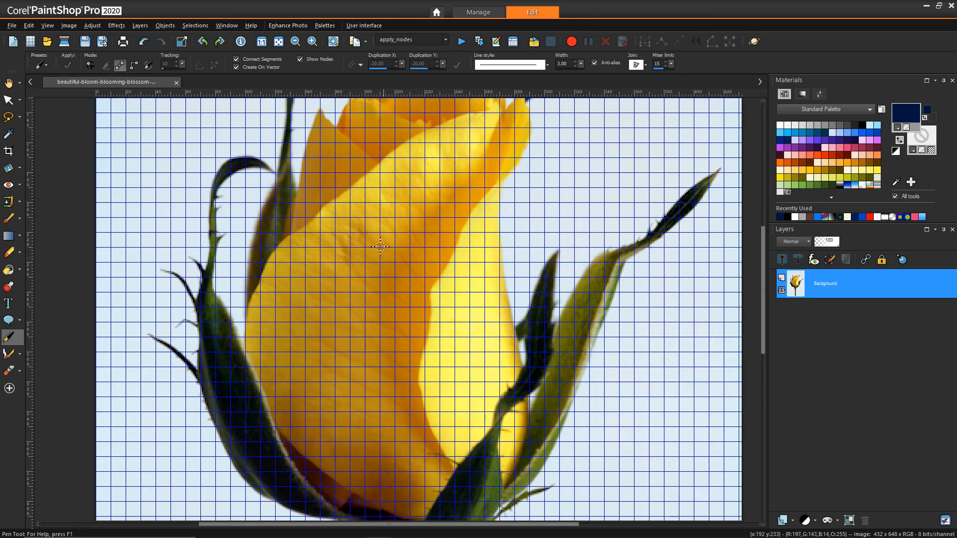
mouse_move(368, 313)
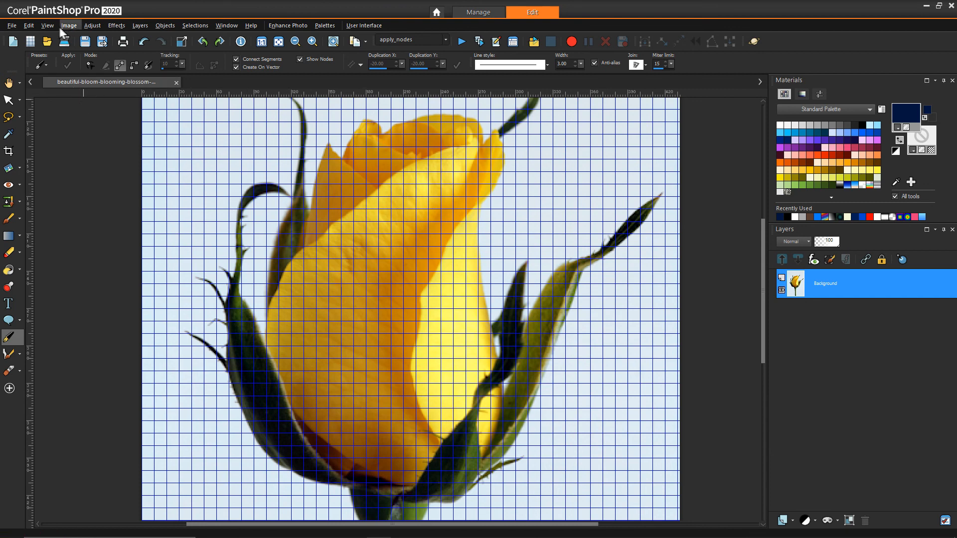
Enable Snap To Grid and test a snapped Pen path on the rose.
click(47, 26)
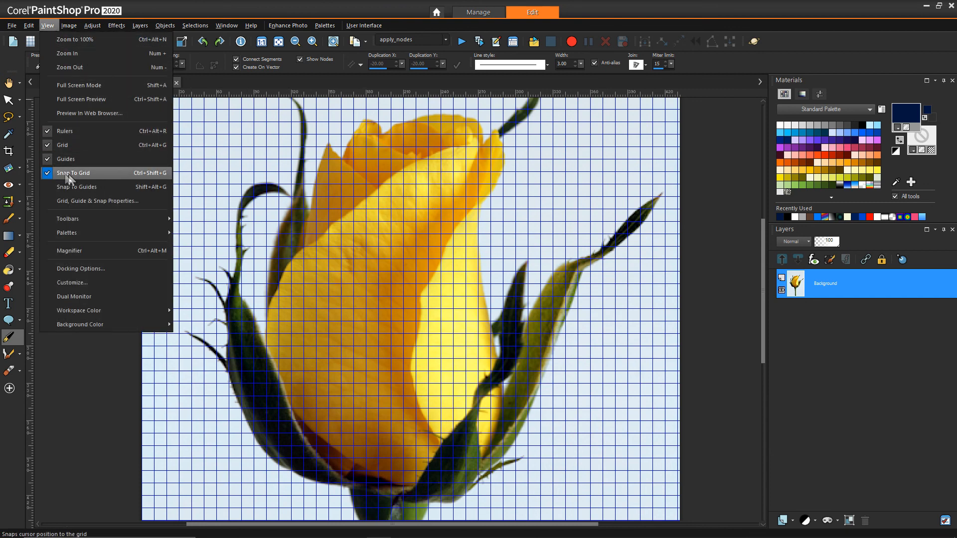
mouse_move(119, 172)
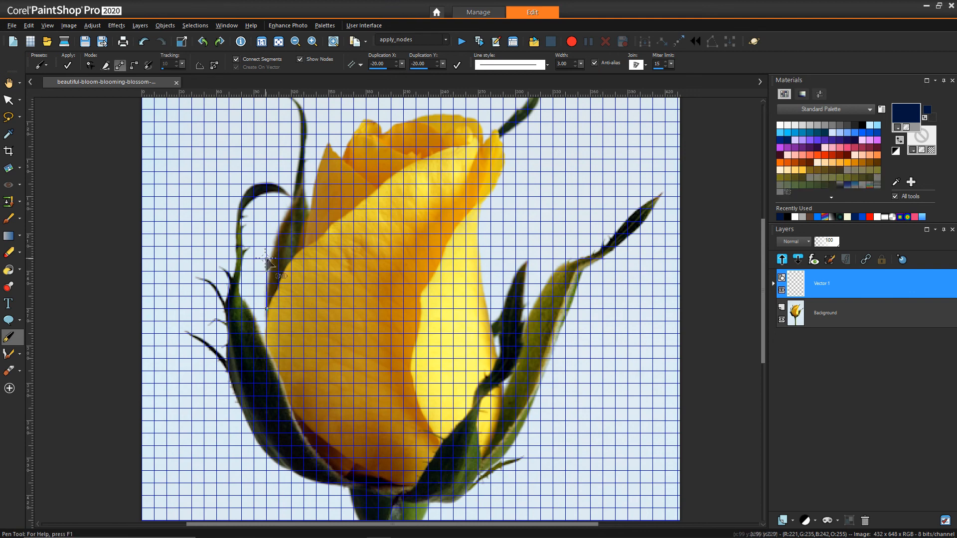
drag(266, 262, 316, 308)
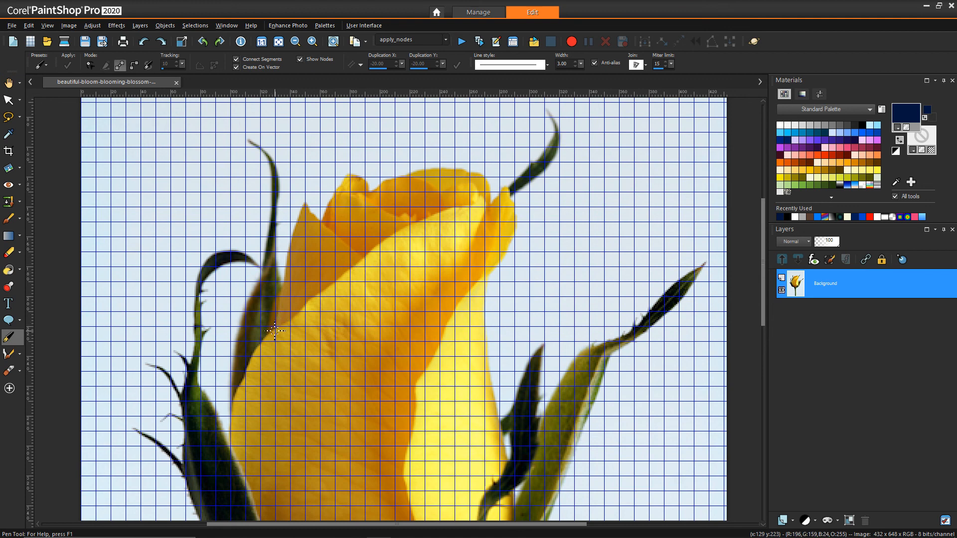
mouse_move(282, 330)
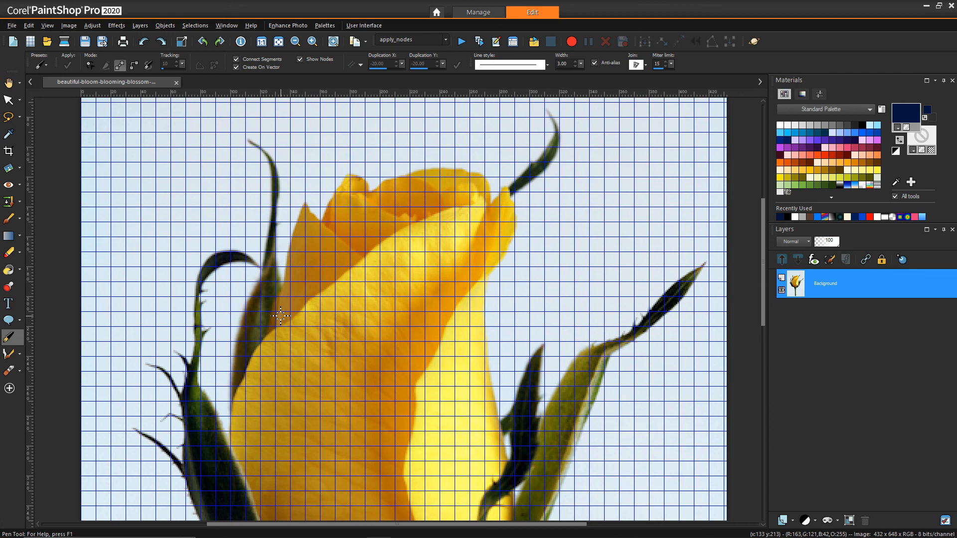
mouse_move(277, 326)
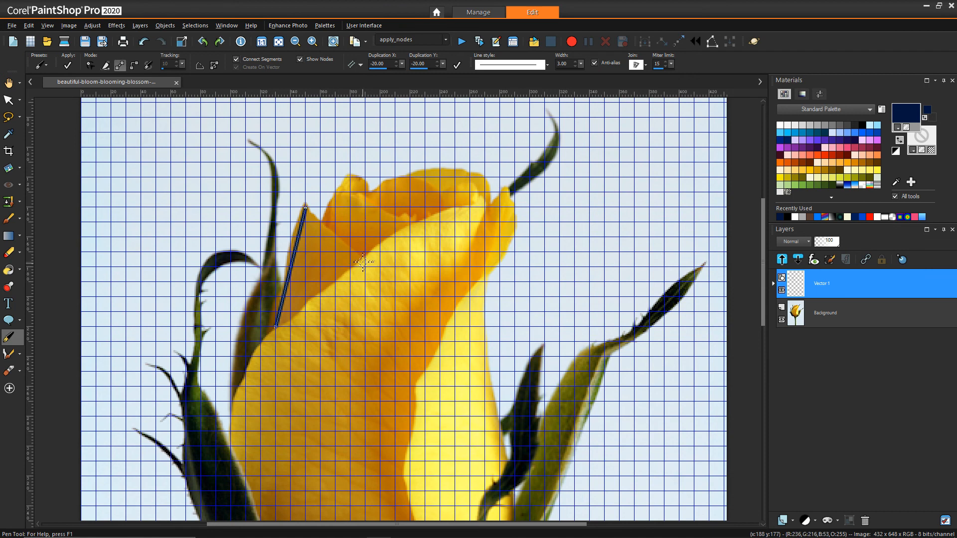
click(362, 279)
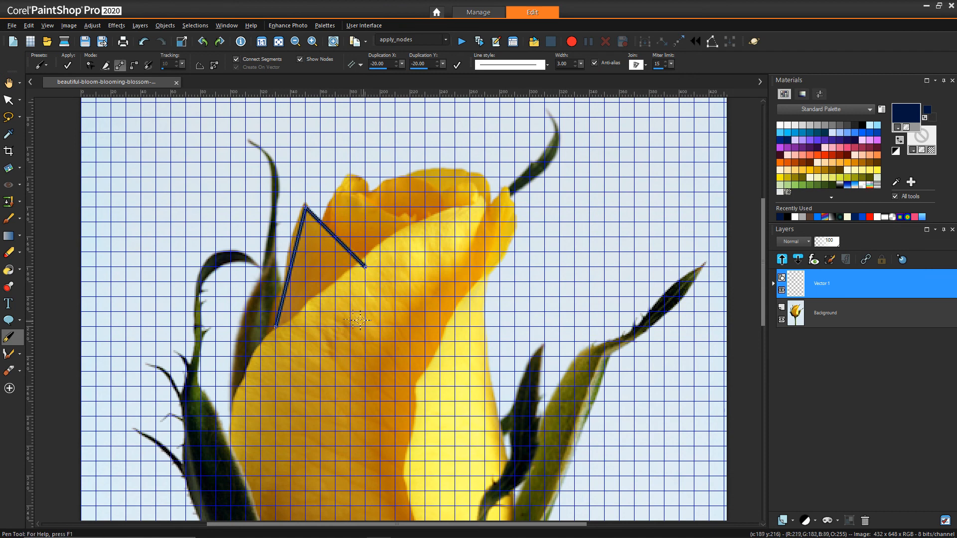
mouse_move(270, 305)
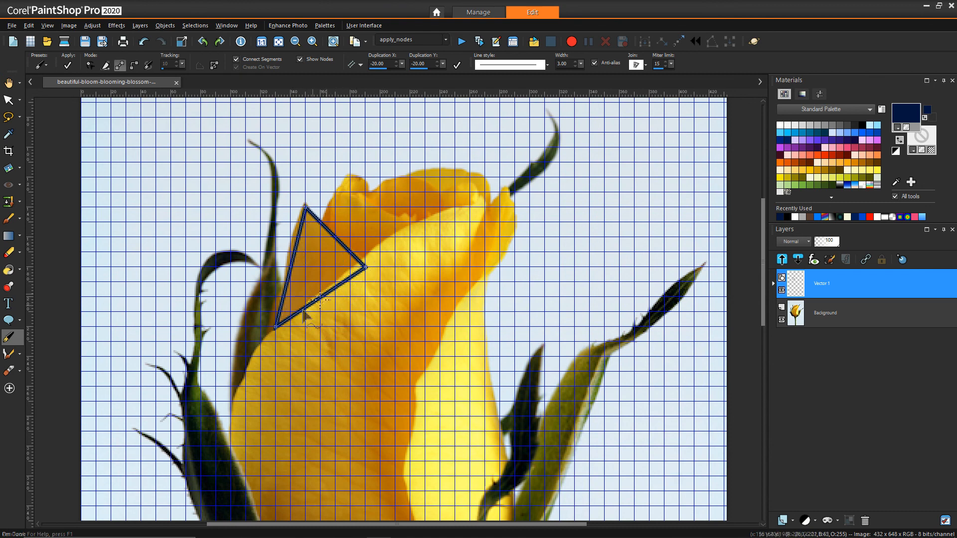
mouse_move(383, 270)
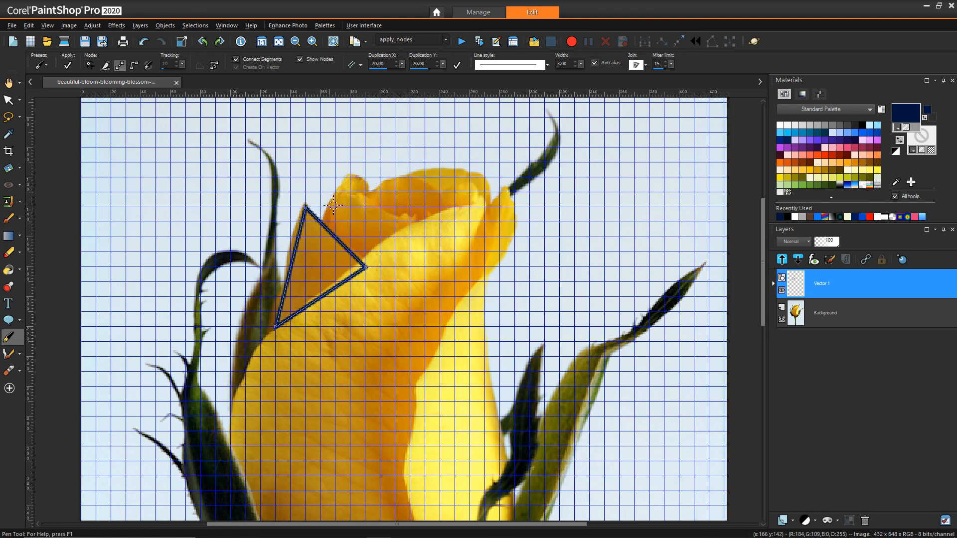
mouse_move(317, 209)
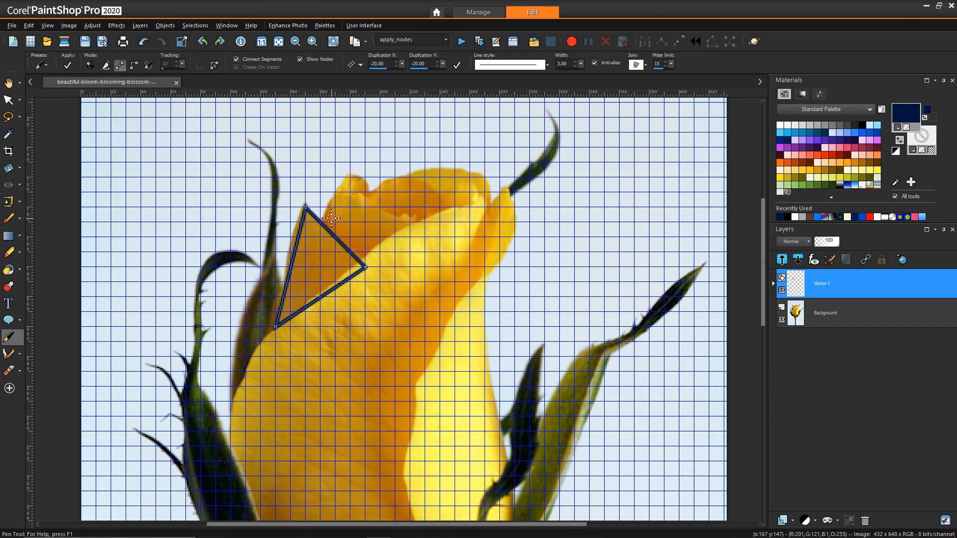
mouse_move(344, 236)
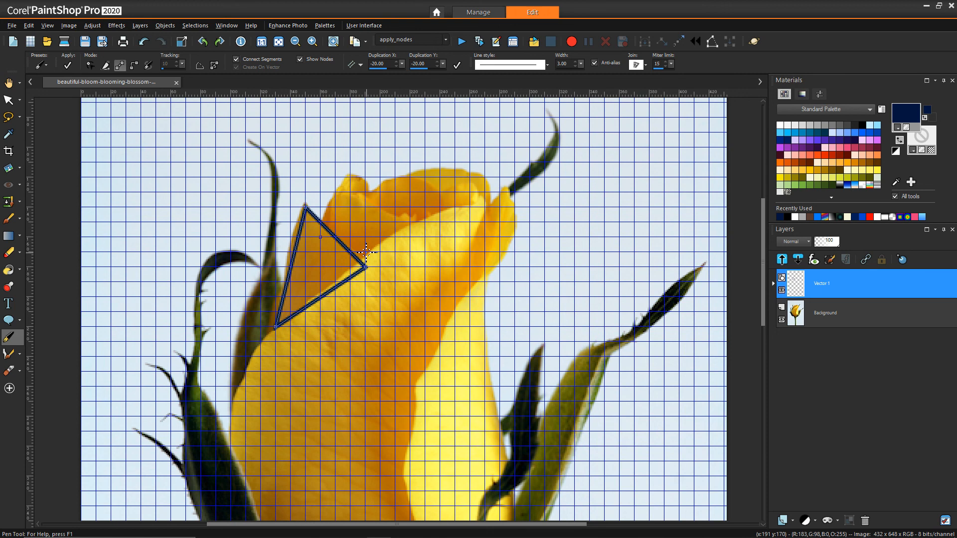
mouse_move(339, 231)
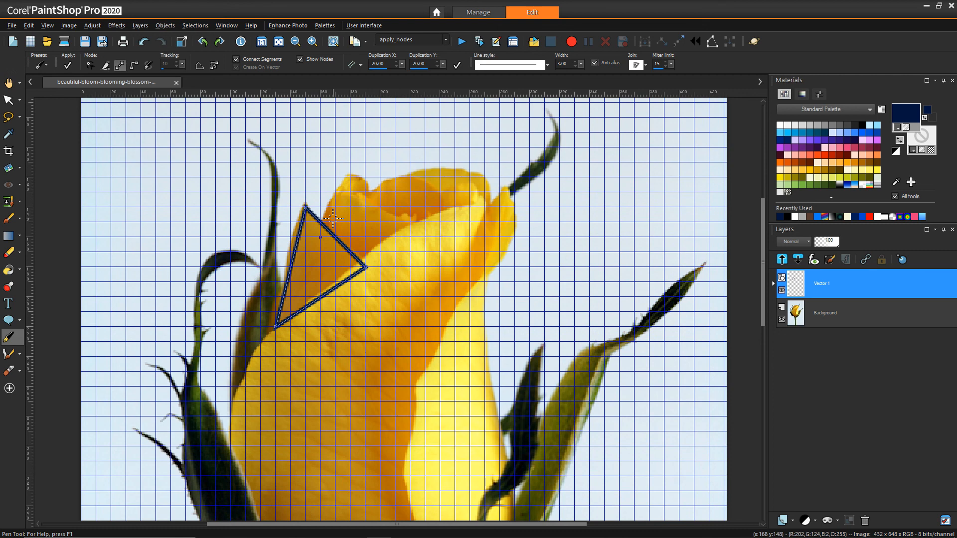
mouse_move(386, 277)
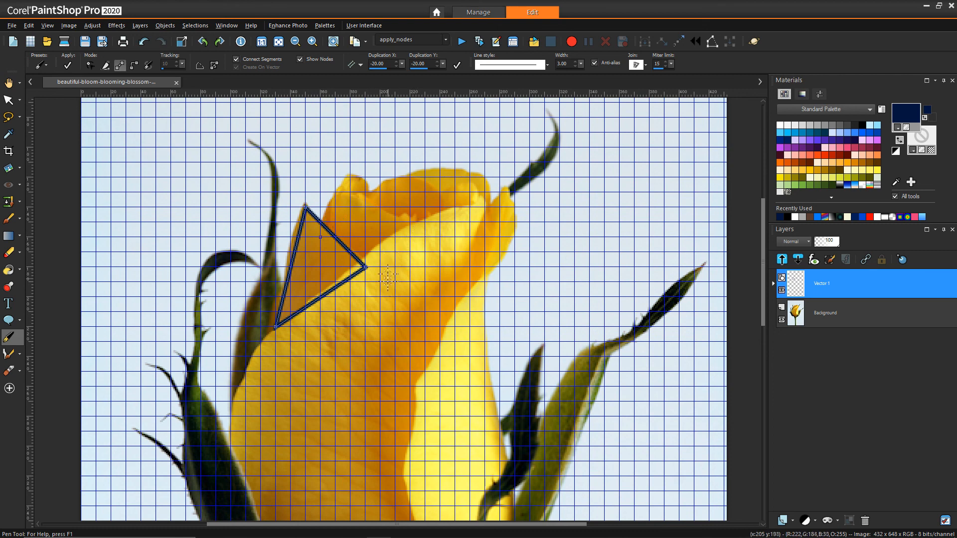
mouse_move(388, 275)
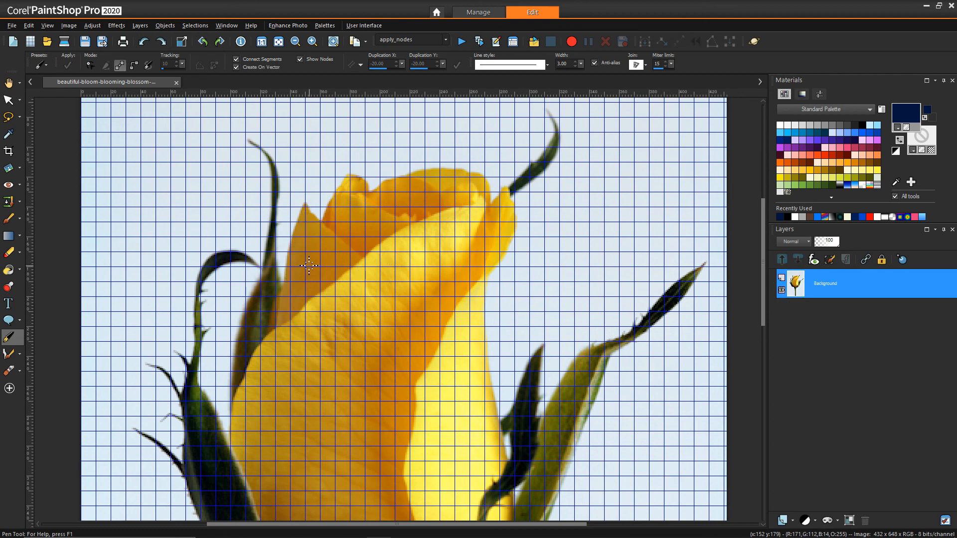
mouse_move(275, 340)
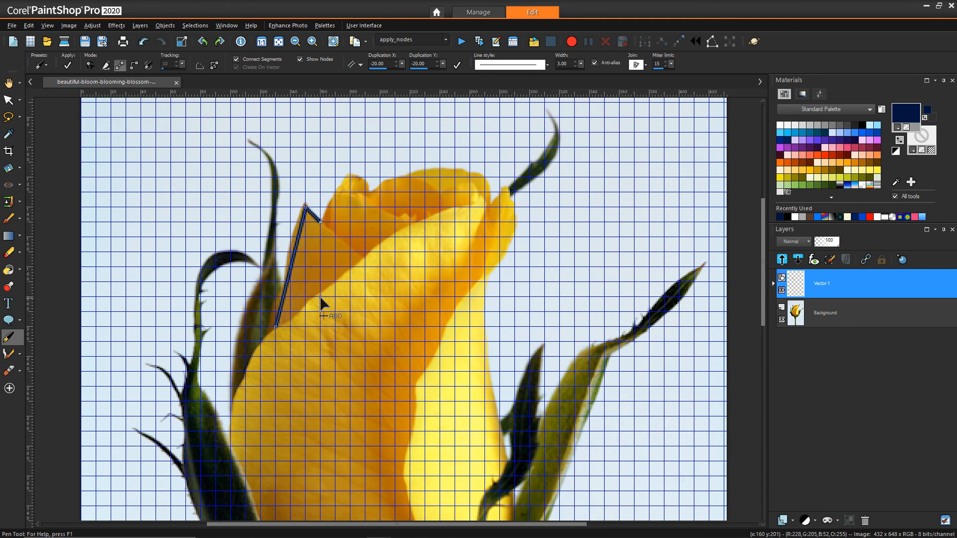
click(323, 236)
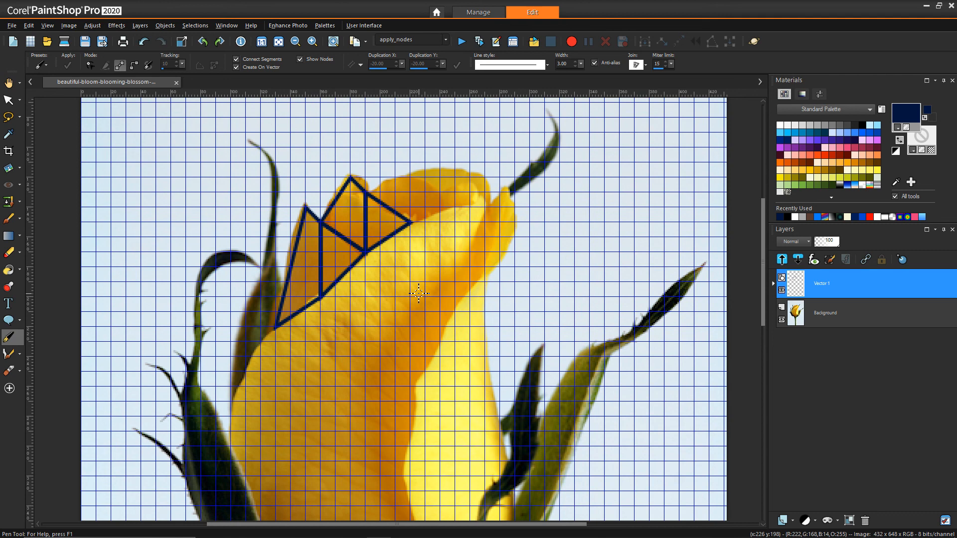
mouse_move(347, 241)
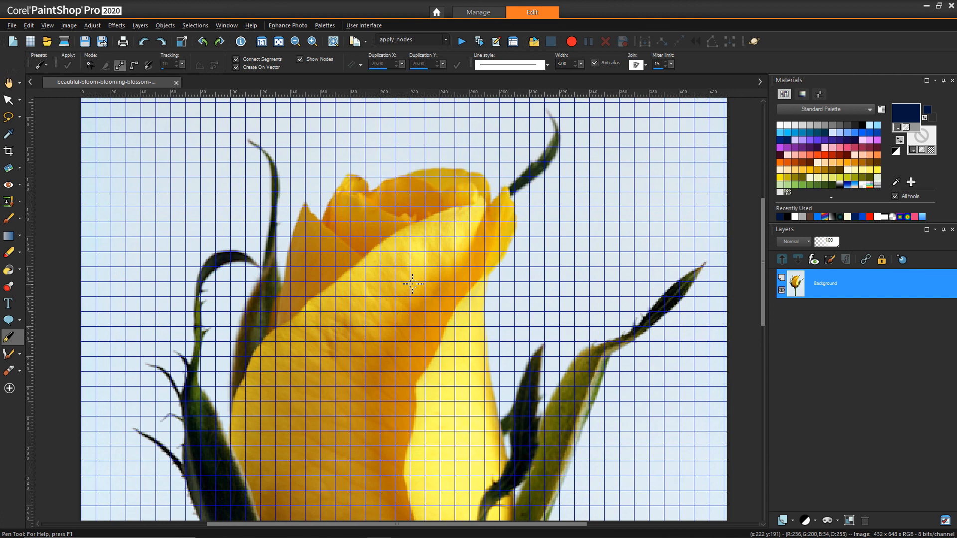
mouse_move(324, 280)
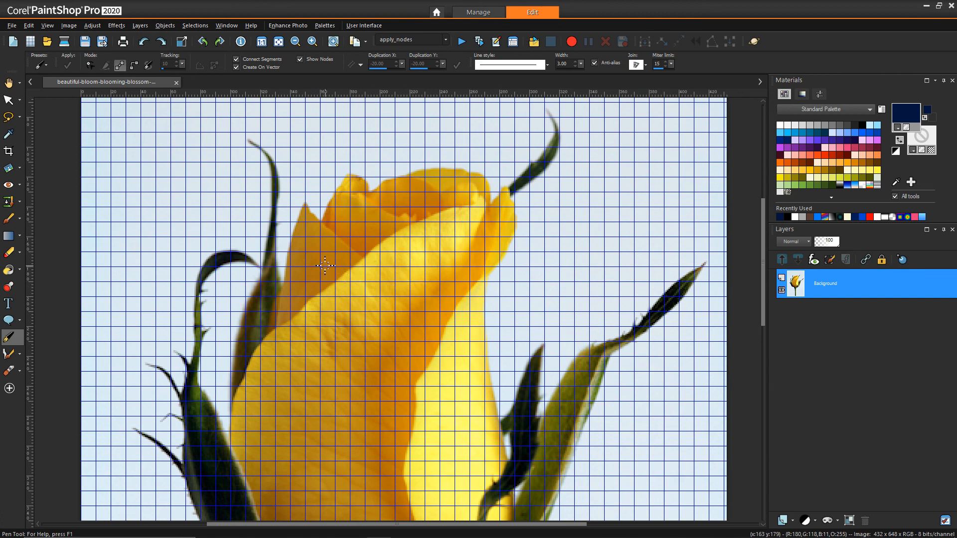
mouse_move(296, 308)
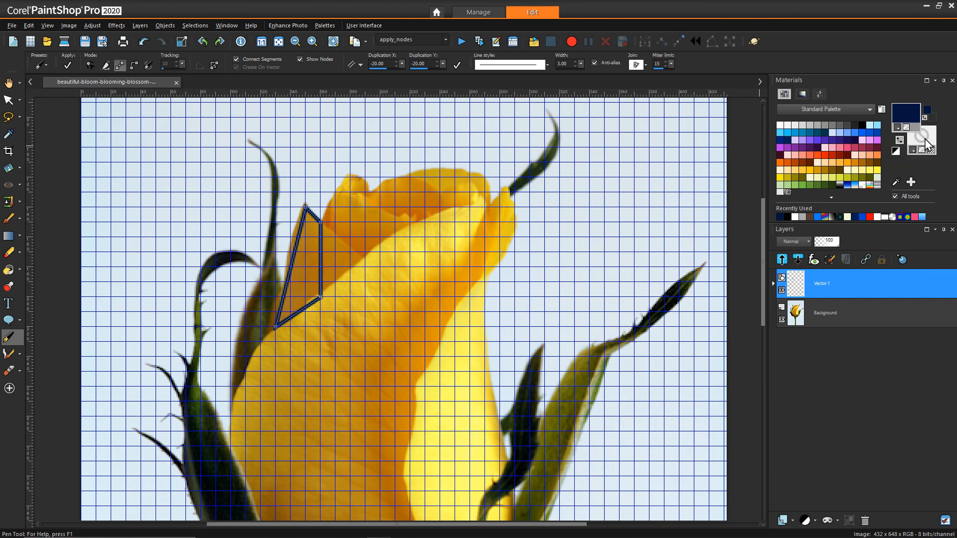
mouse_move(938, 143)
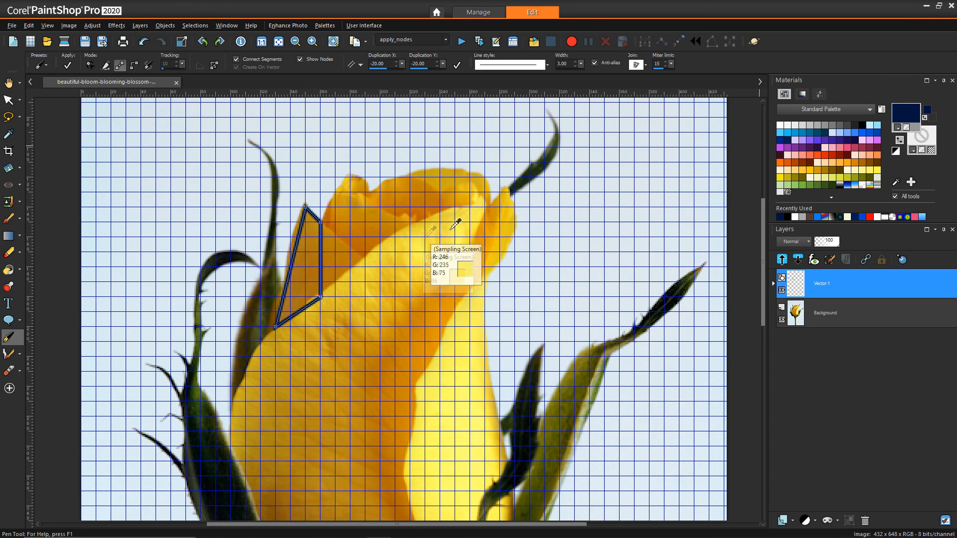
mouse_move(420, 292)
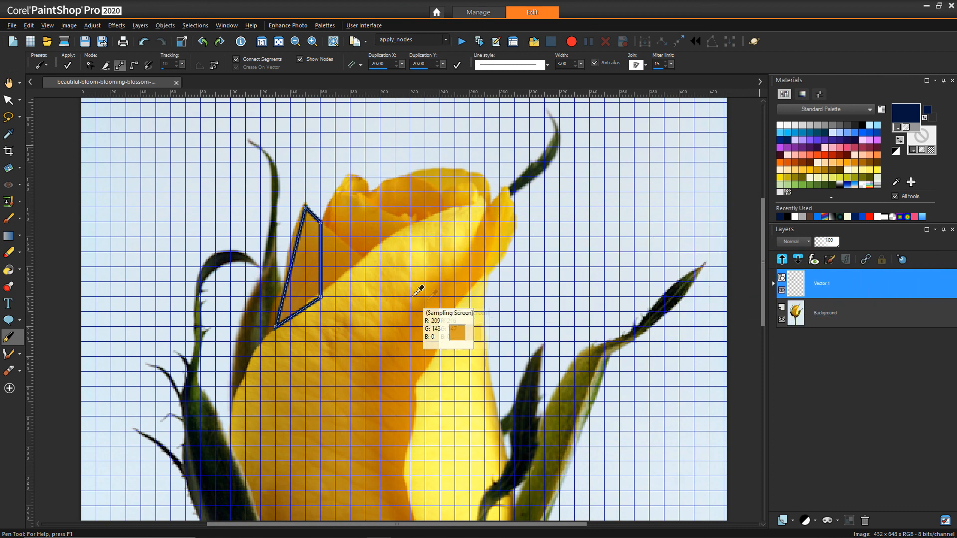
mouse_move(314, 254)
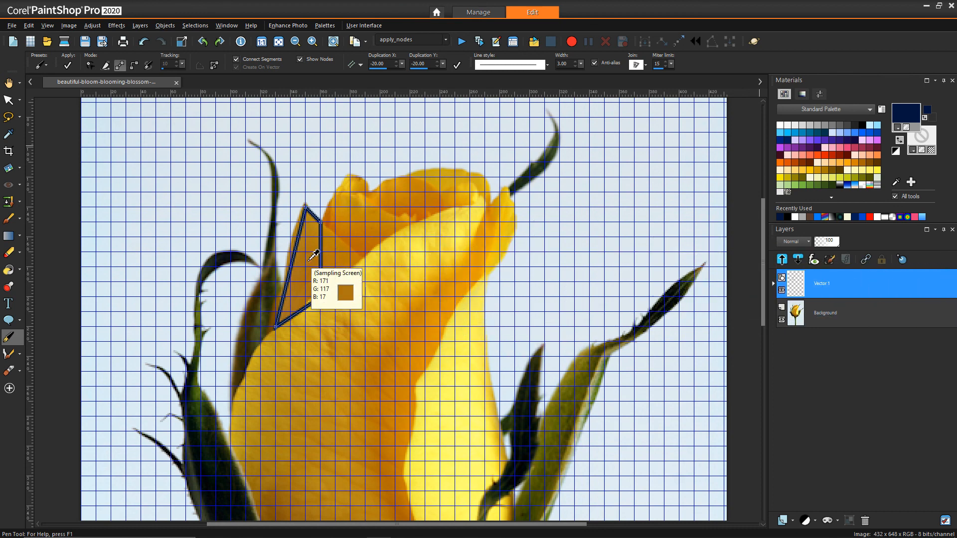
mouse_move(318, 265)
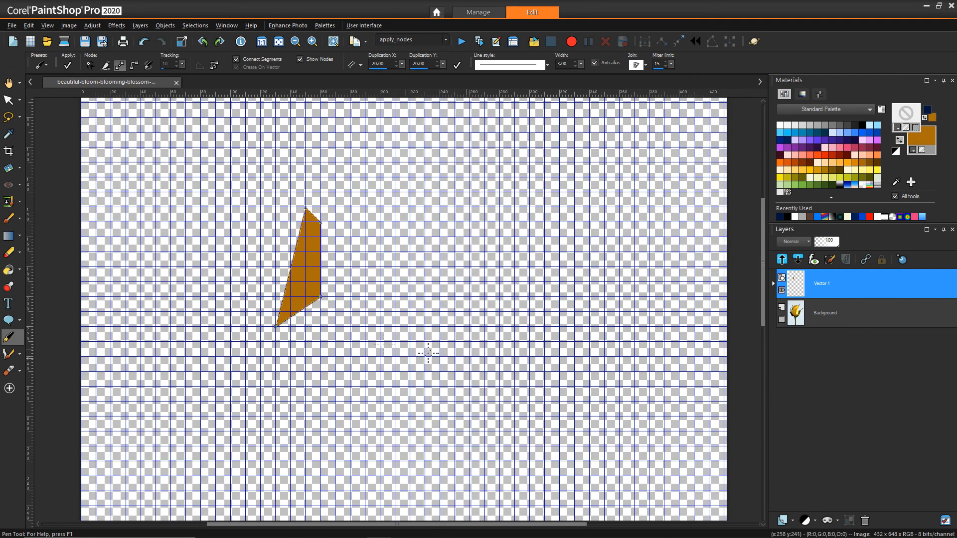
mouse_move(471, 305)
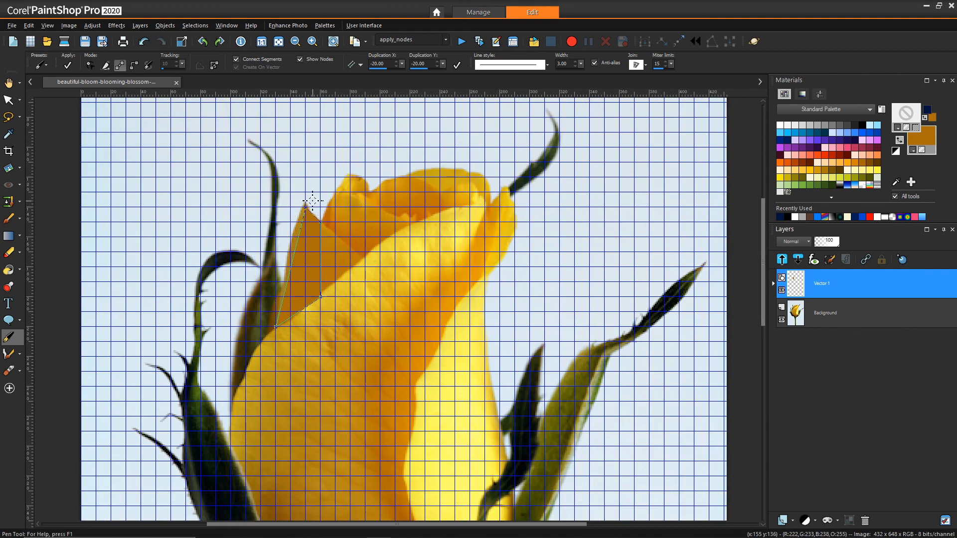
mouse_move(345, 241)
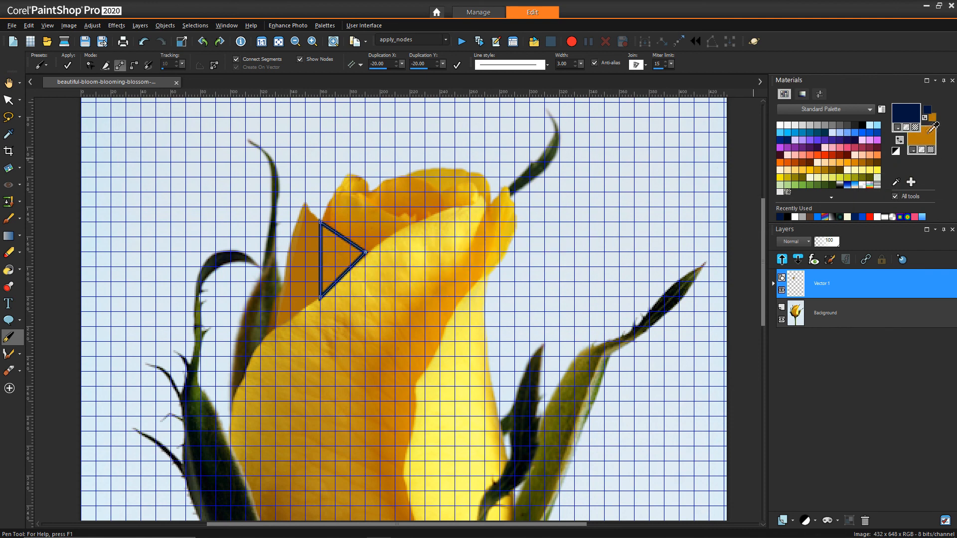
mouse_move(438, 288)
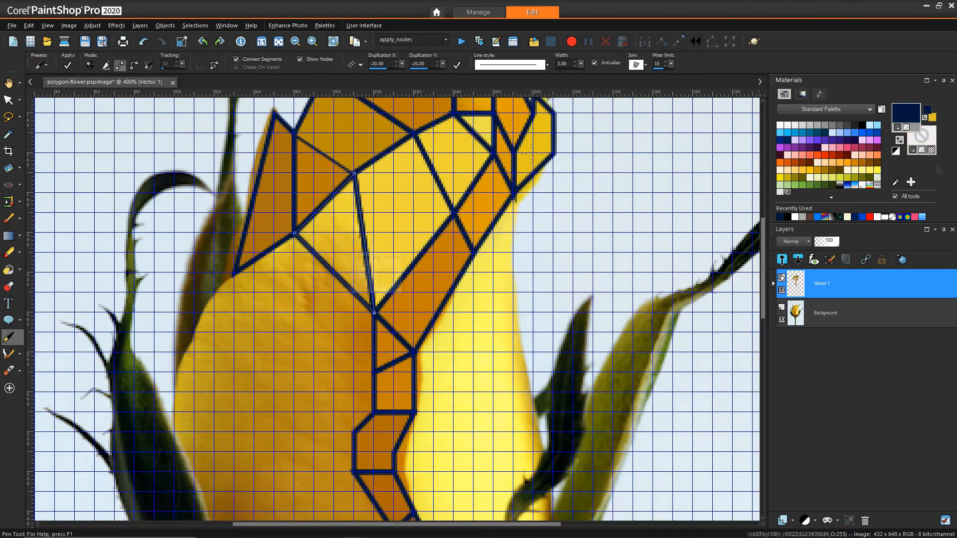
Scroll down while adding sampled-colour triangles and quads across the top of the bloom.
scroll(down, 3)
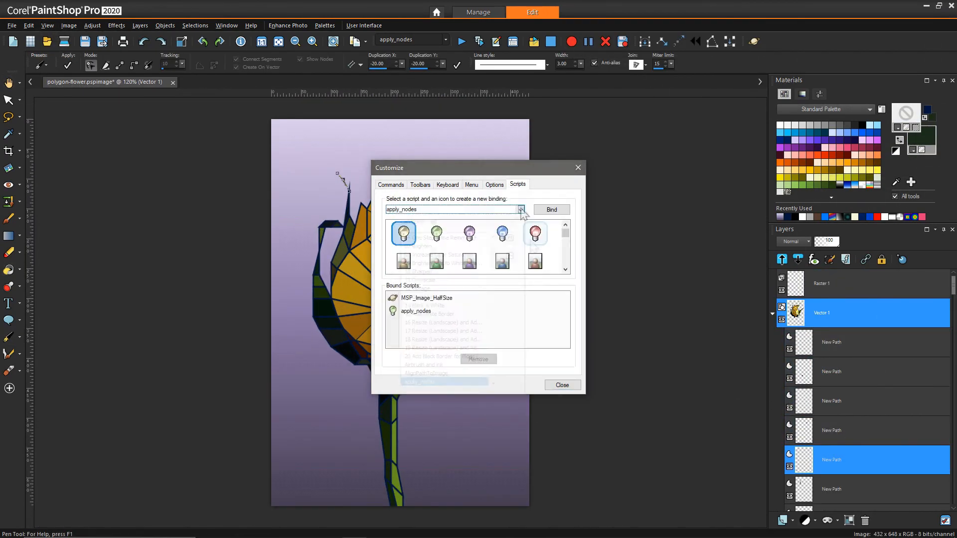
Close the Customize dialog after confirming the apply_nodes script binding.
click(562, 384)
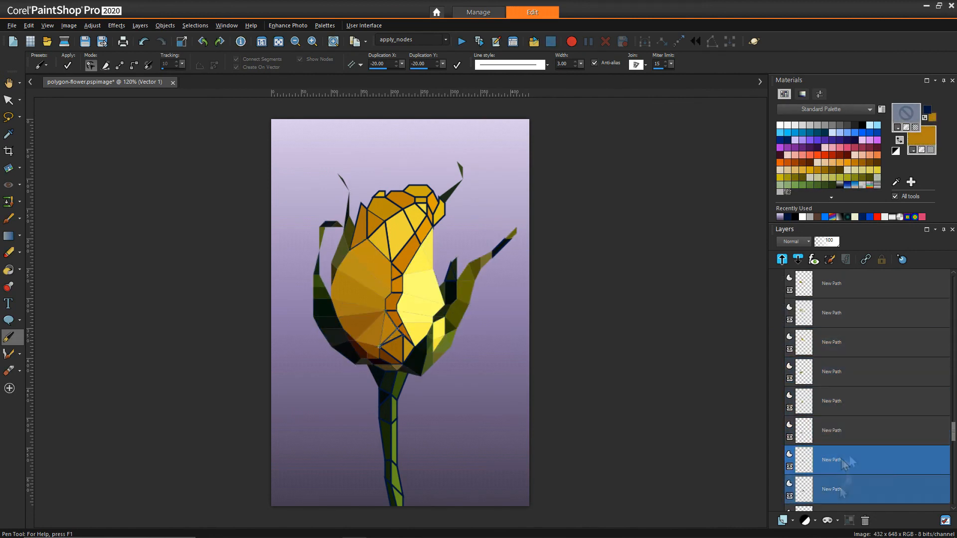